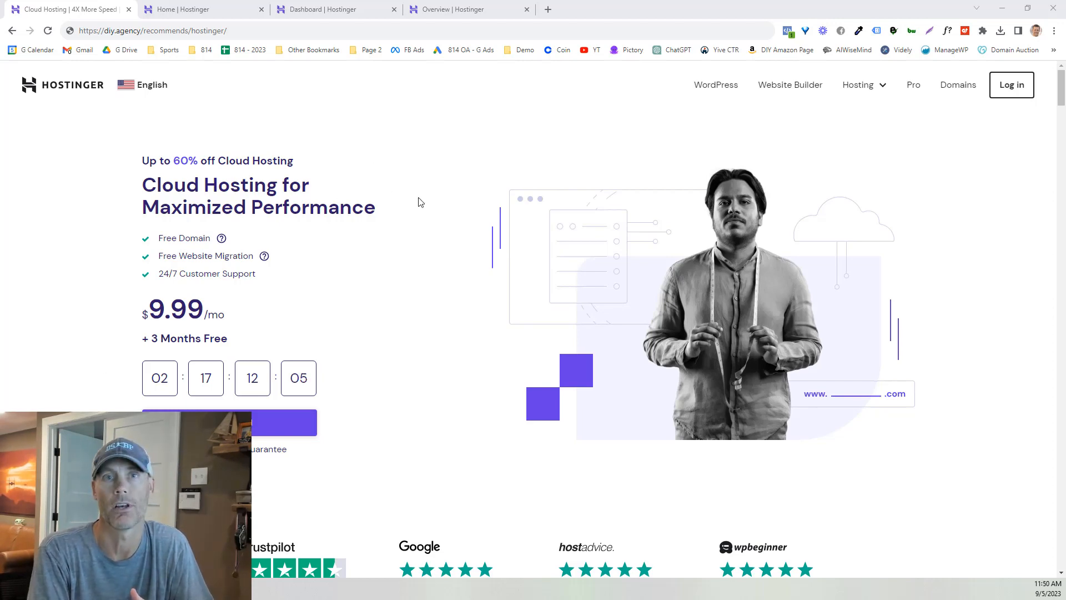
# Scroll to the Startup, Professional and Enterprise Cloud plan cards and their feature lists
pyautogui.scroll(-3)
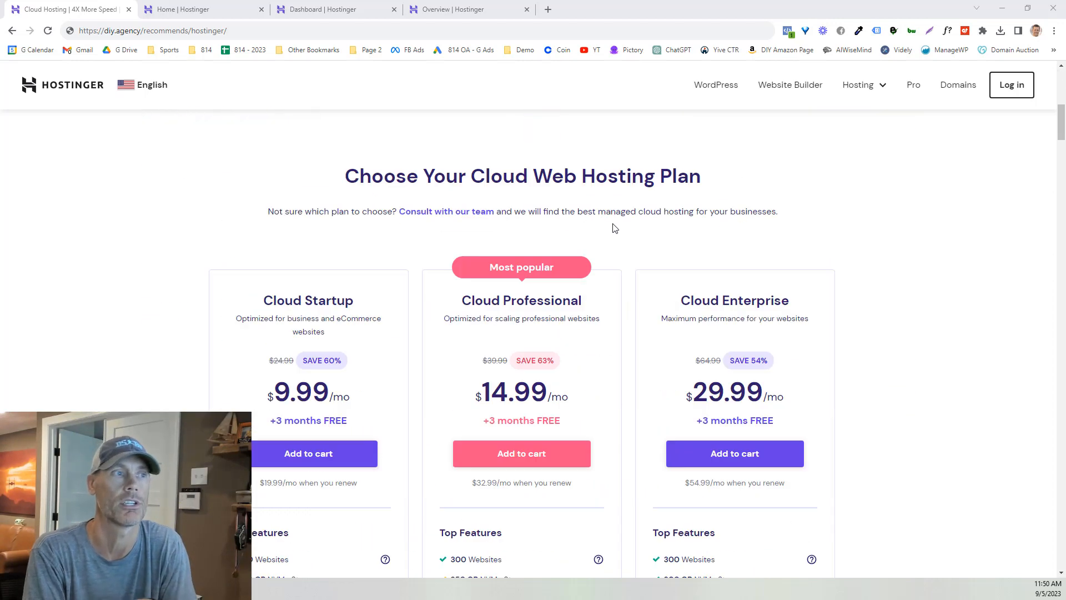
pyautogui.scroll(-3)
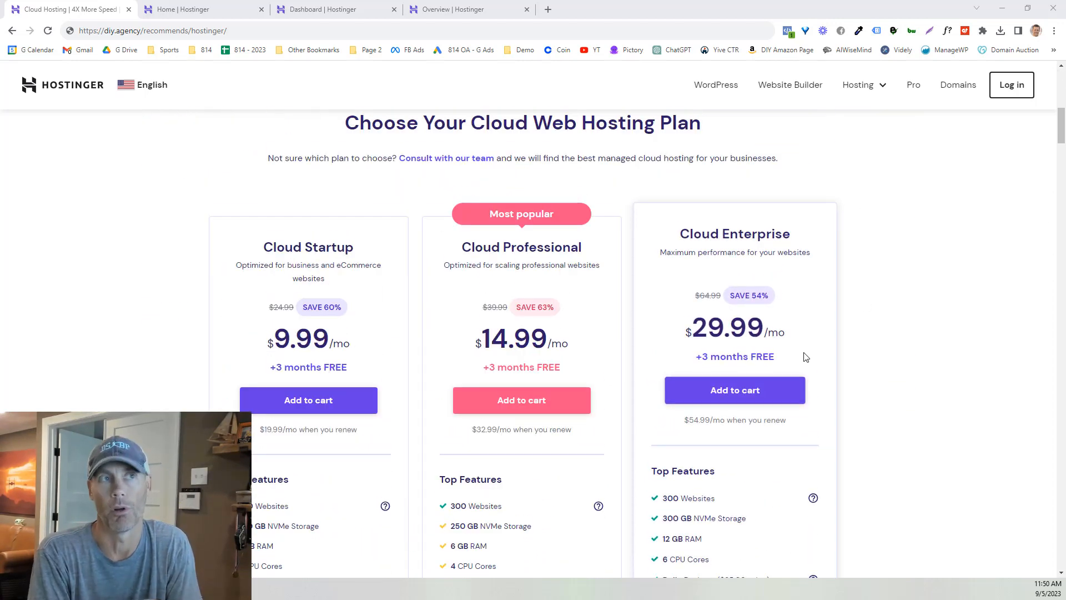
pyautogui.moveTo(915, 406)
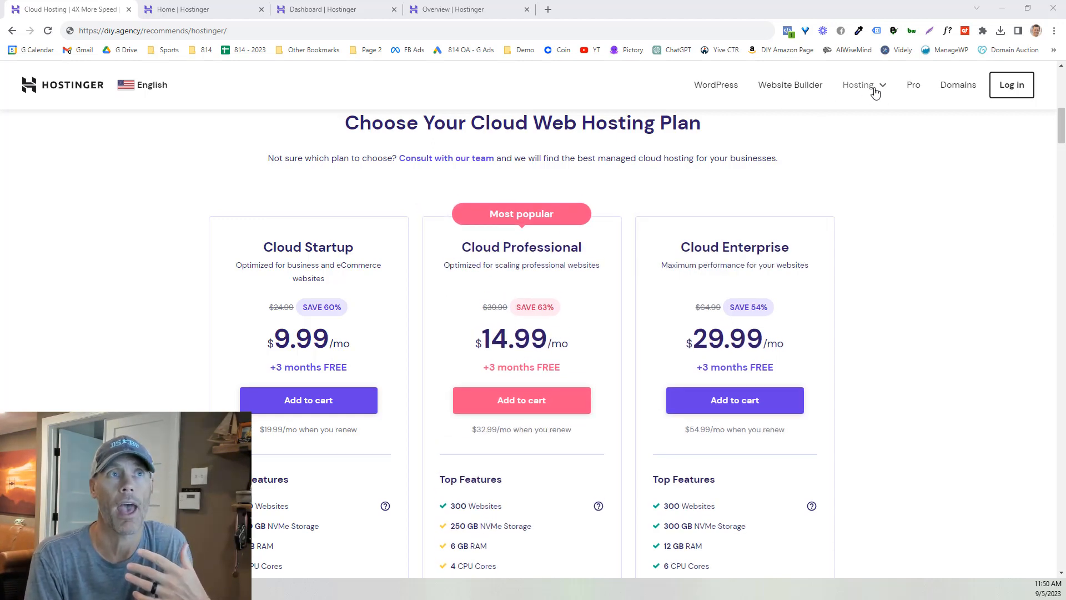
pyautogui.scroll(-3)
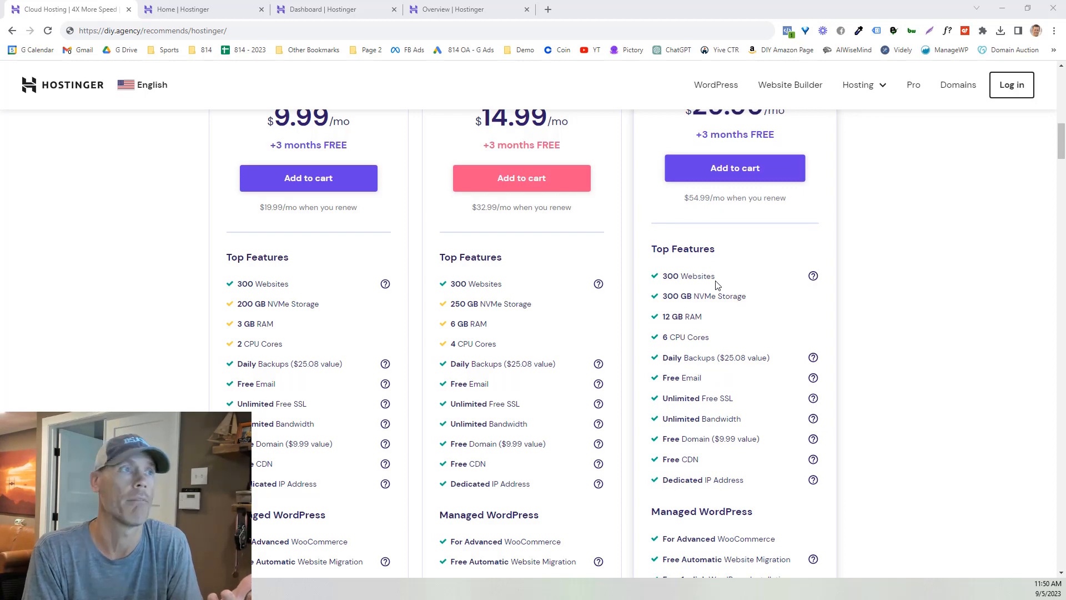
pyautogui.scroll(3)
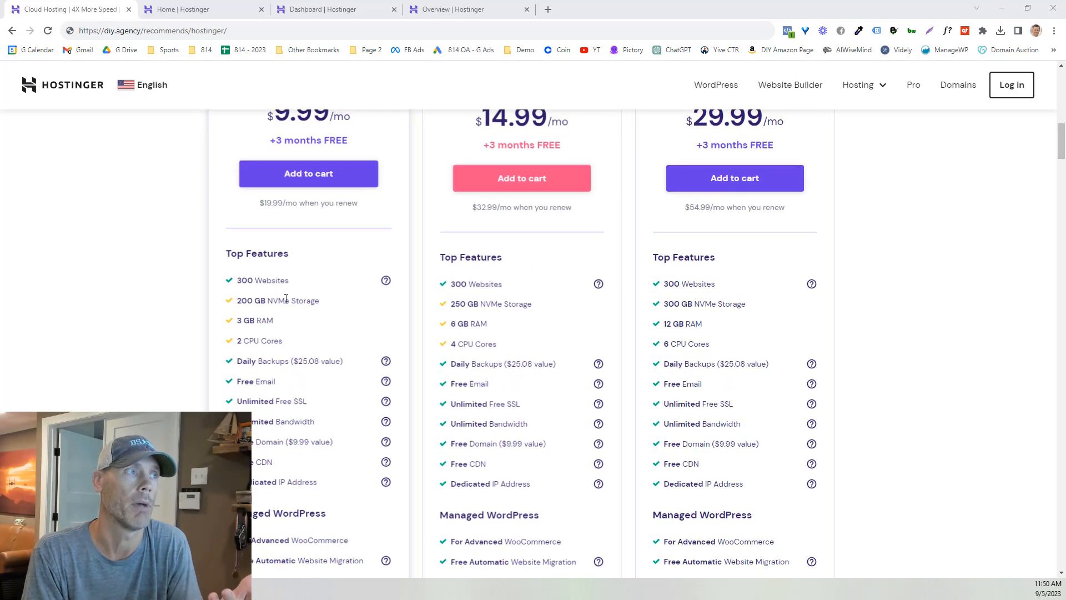
pyautogui.scroll(-3)
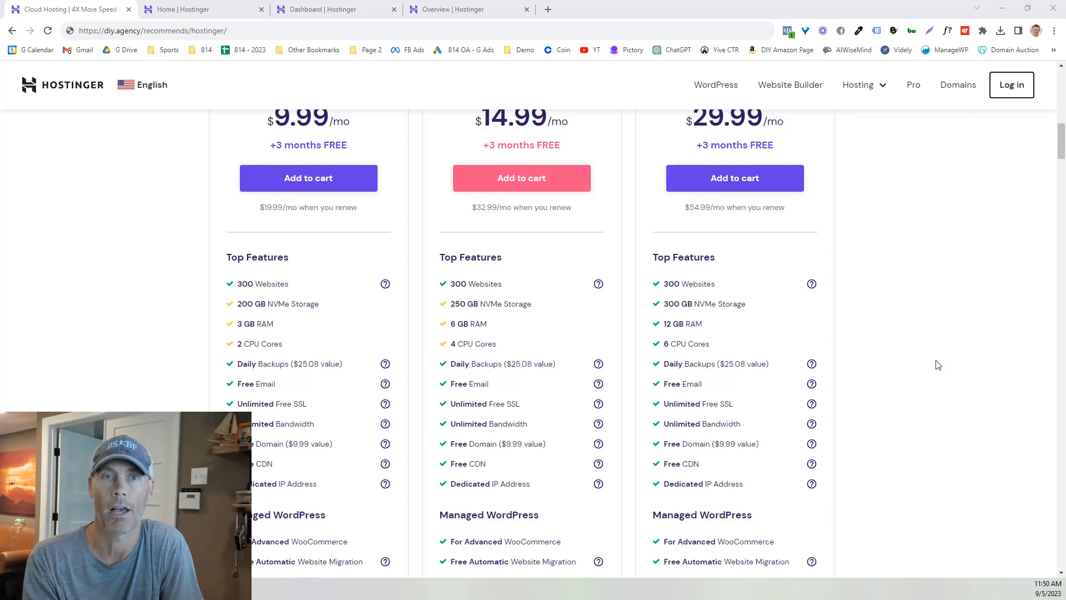
pyautogui.scroll(3)
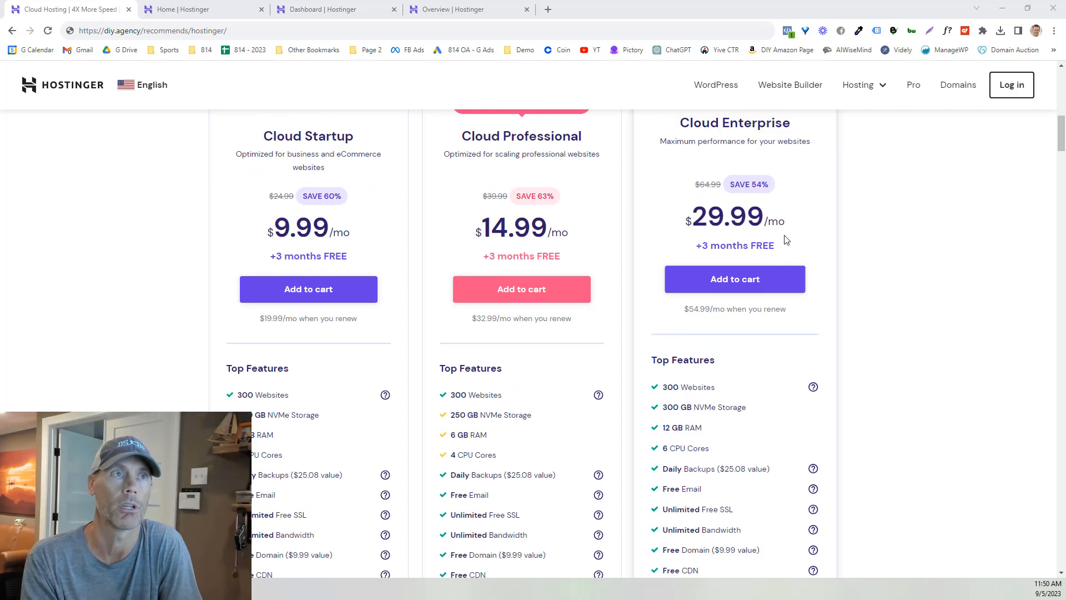
pyautogui.moveTo(766, 340)
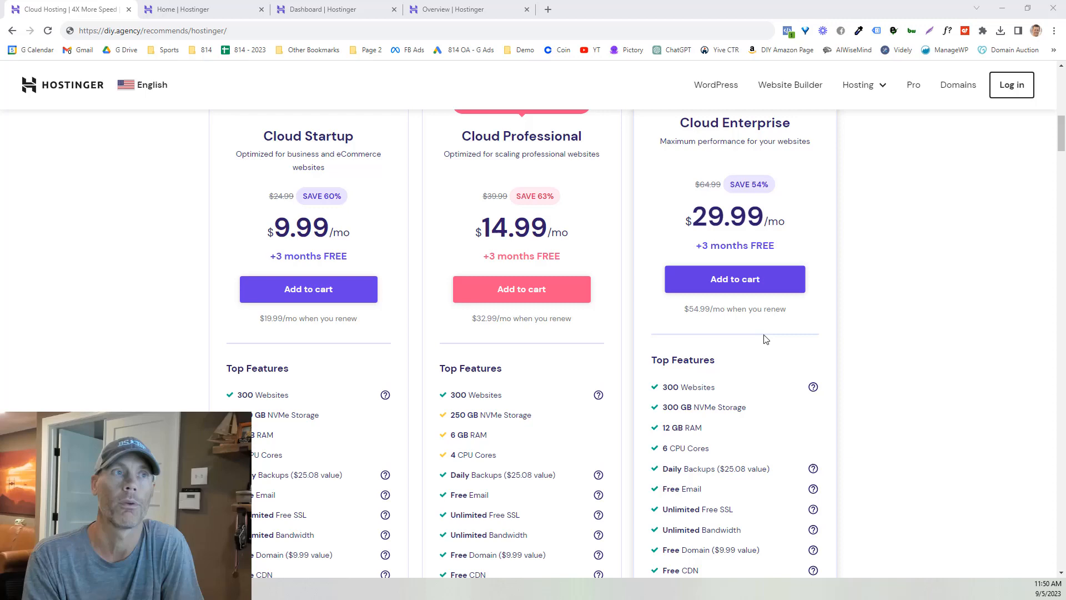
pyautogui.scroll(-3)
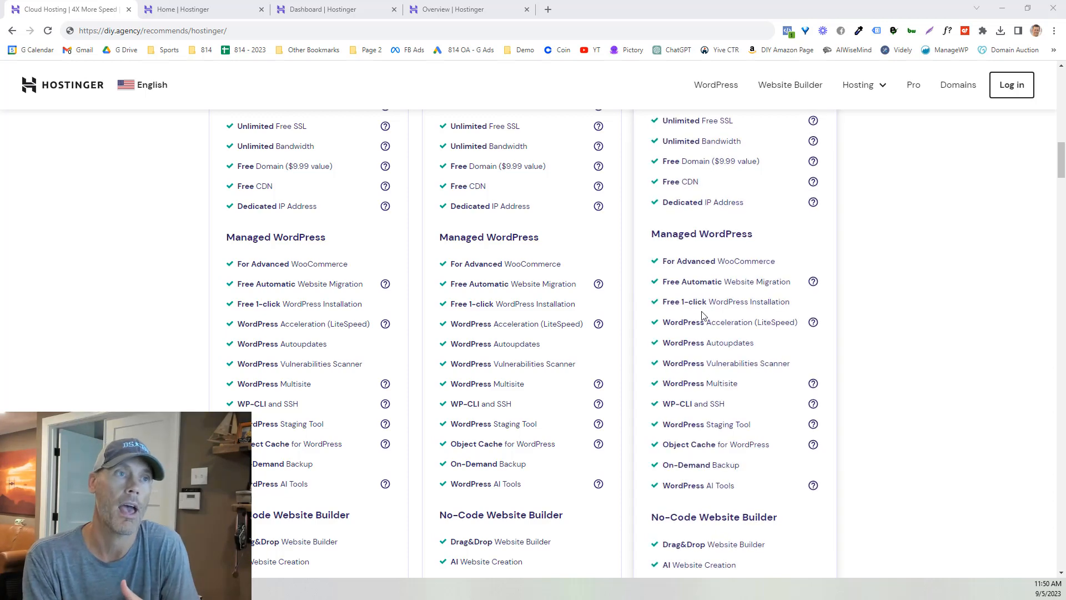
pyautogui.moveTo(741, 318)
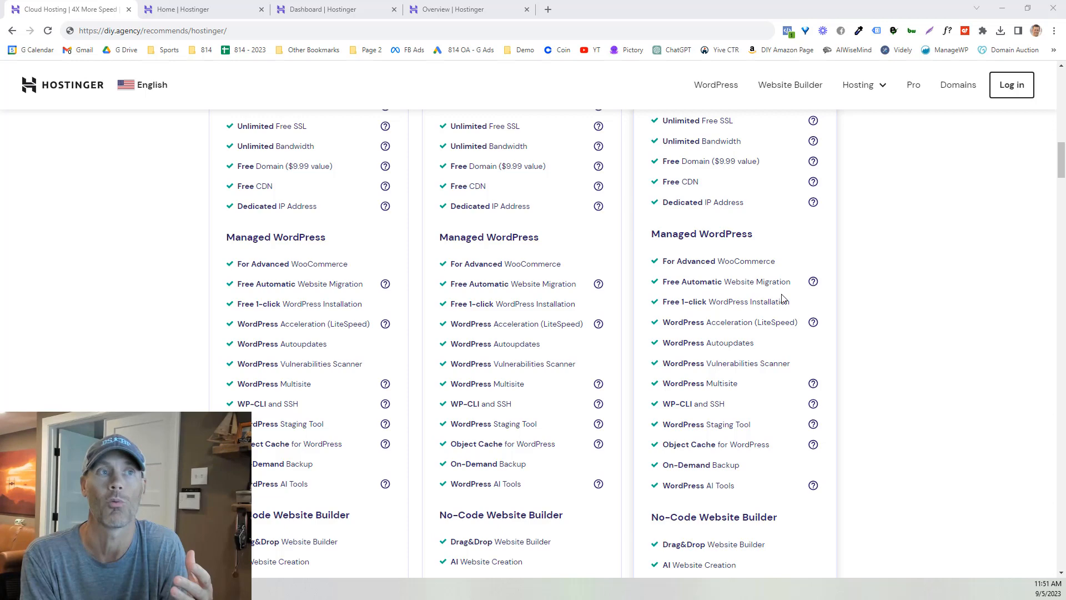
pyautogui.moveTo(779, 297)
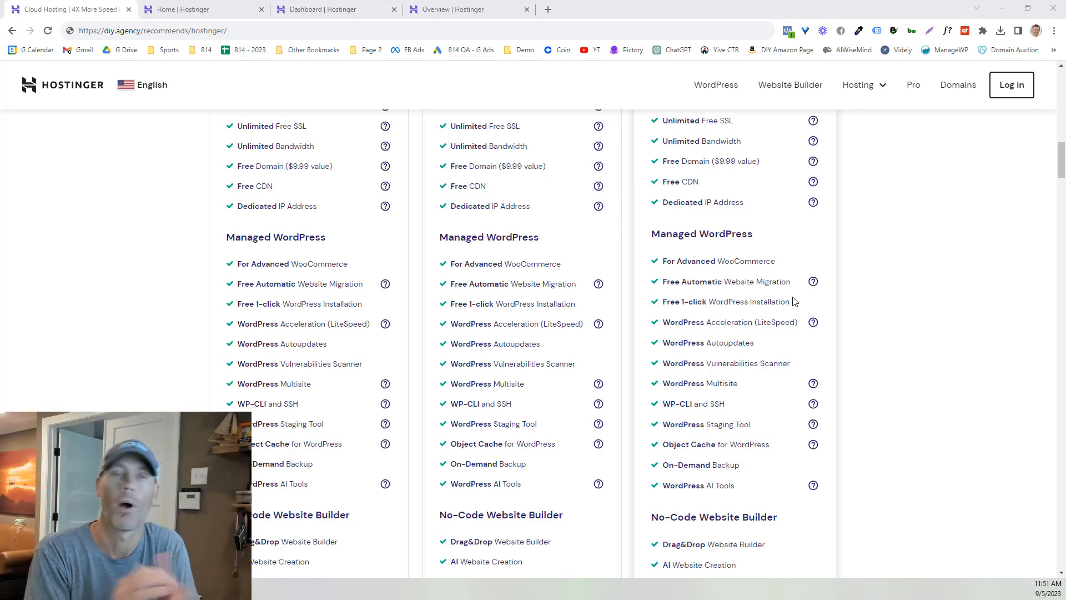
pyautogui.moveTo(663, 304)
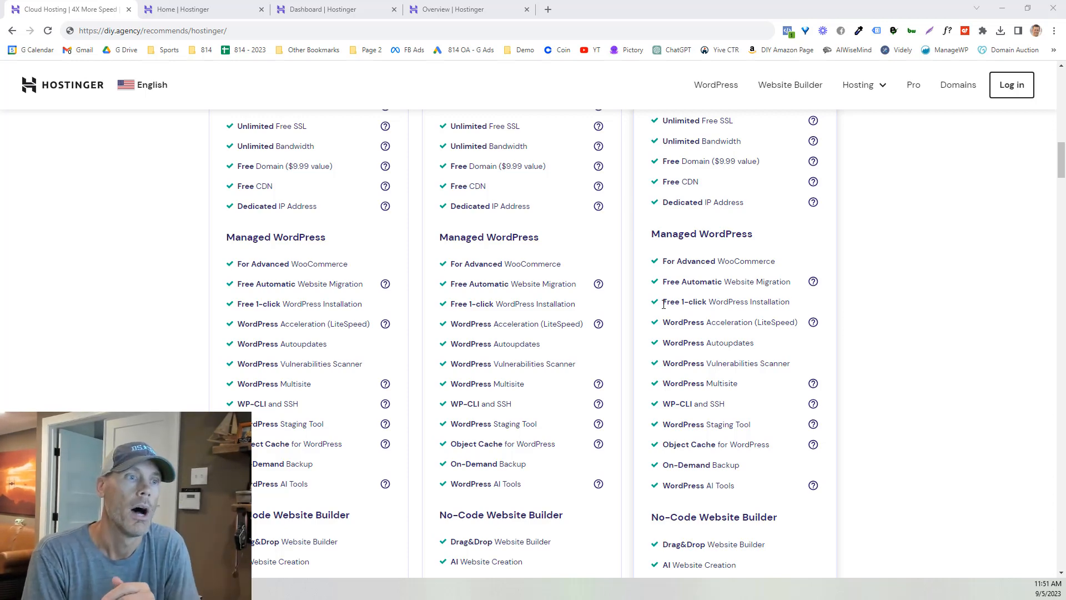
# Review the Security and Service and Support lists, then return to the $9.99/mo hero banner
pyautogui.scroll(-3)
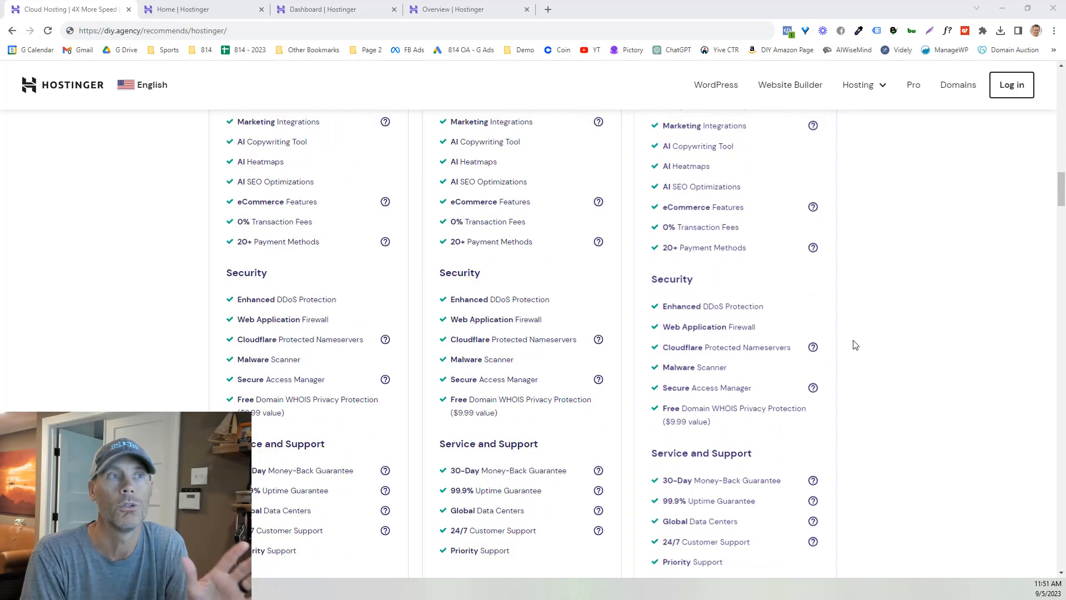
pyautogui.scroll(-3)
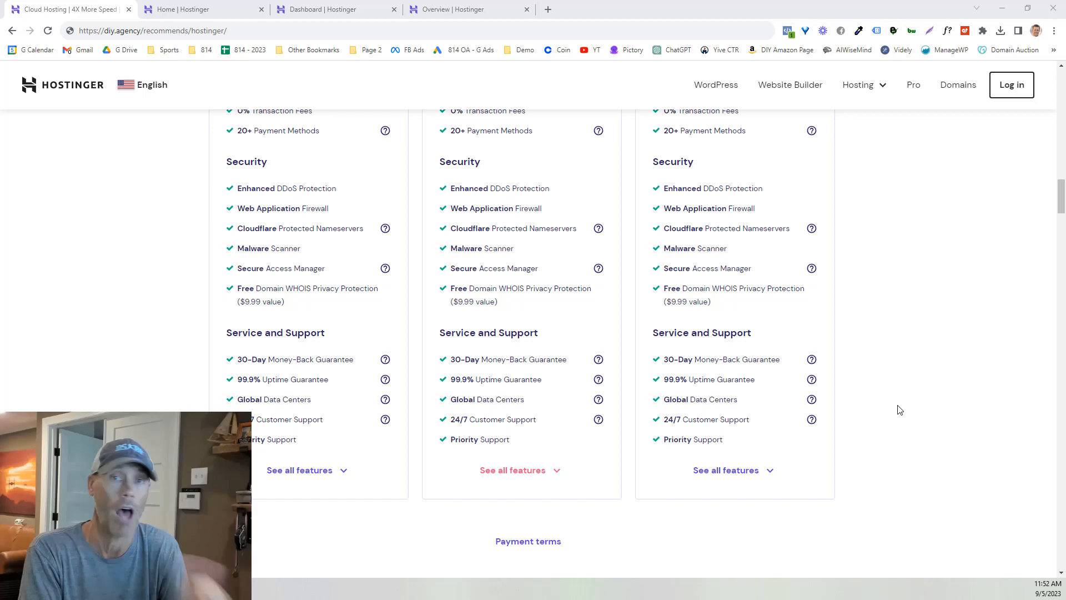
pyautogui.moveTo(907, 418)
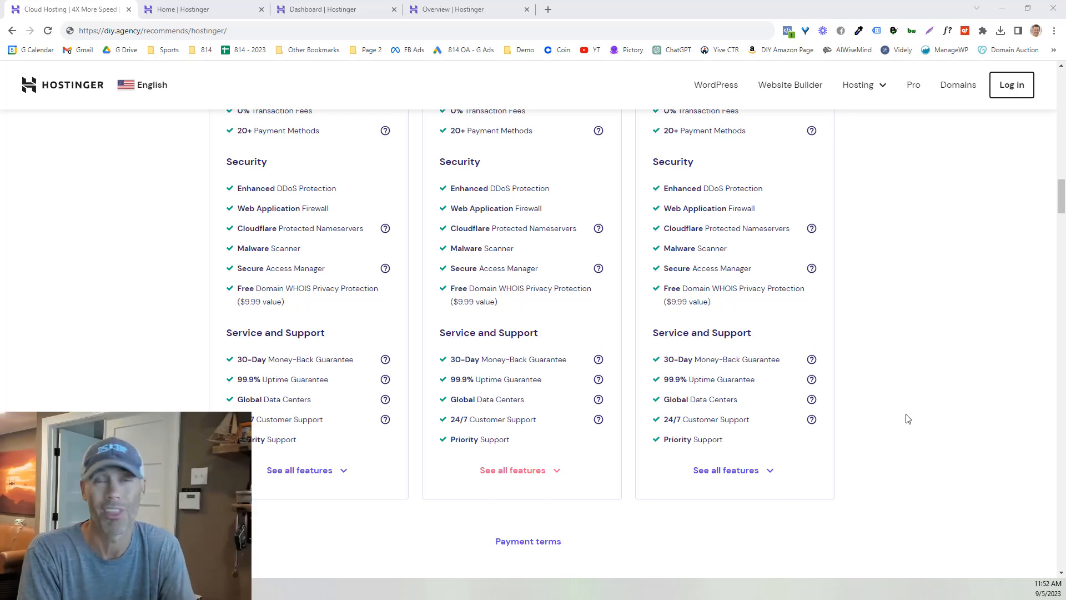
pyautogui.scroll(3)
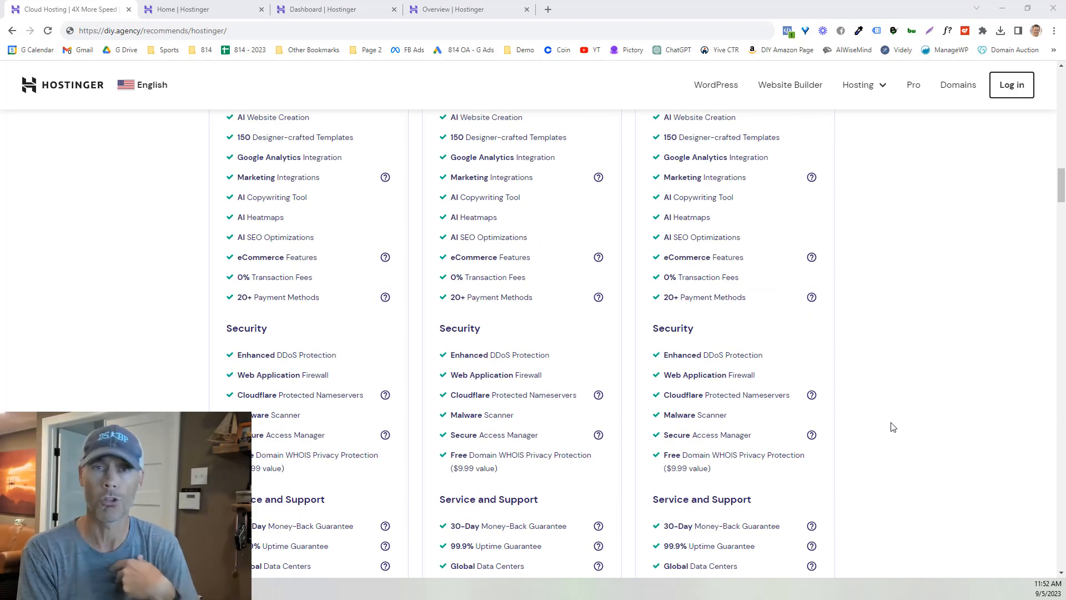
pyautogui.scroll(3)
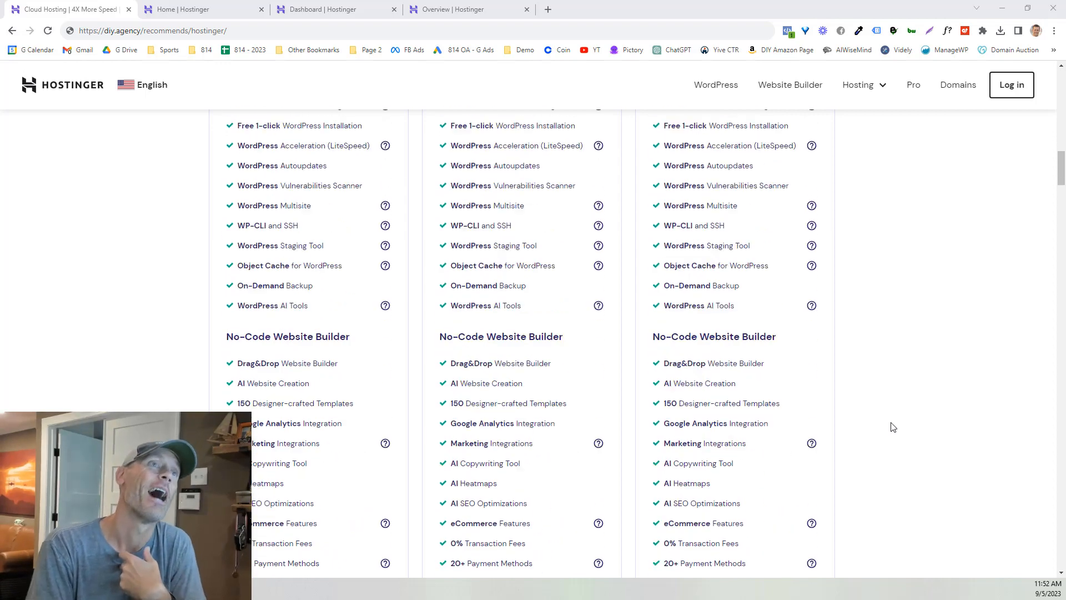
pyautogui.scroll(3)
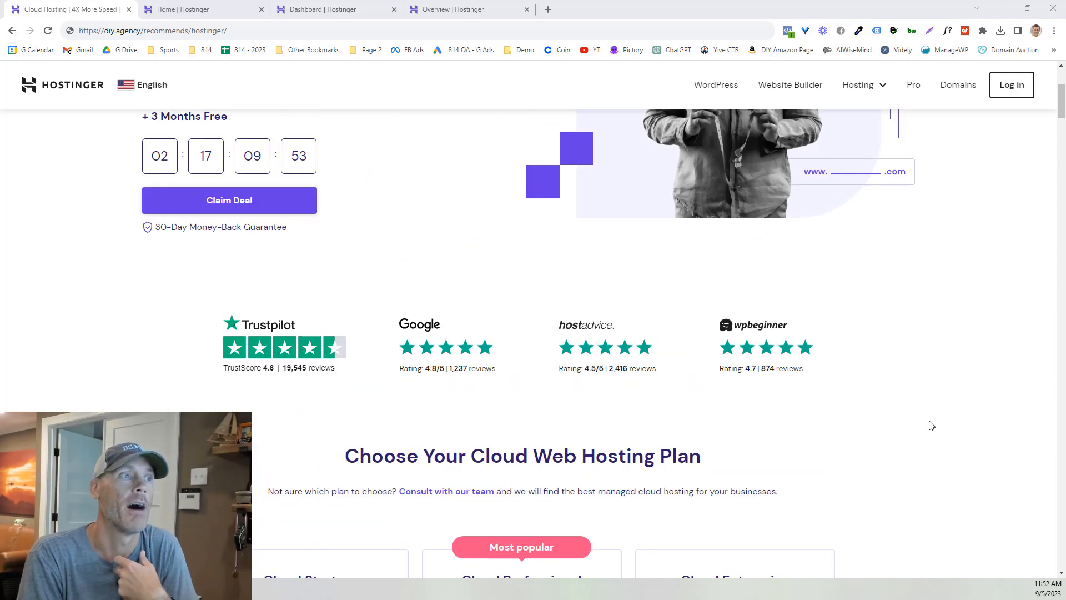
pyautogui.scroll(3)
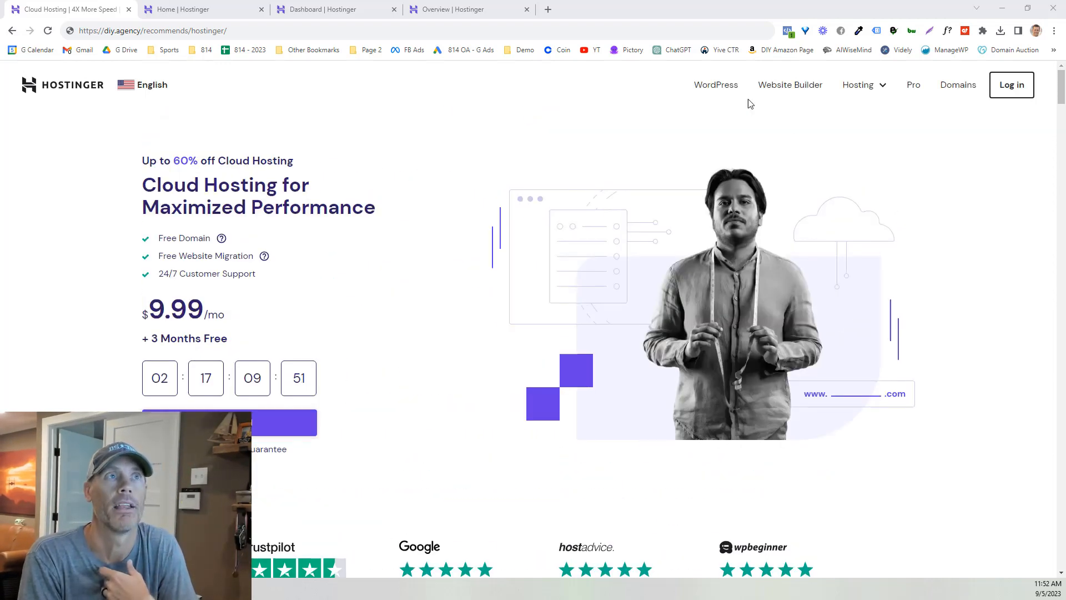
pyautogui.moveTo(790, 84)
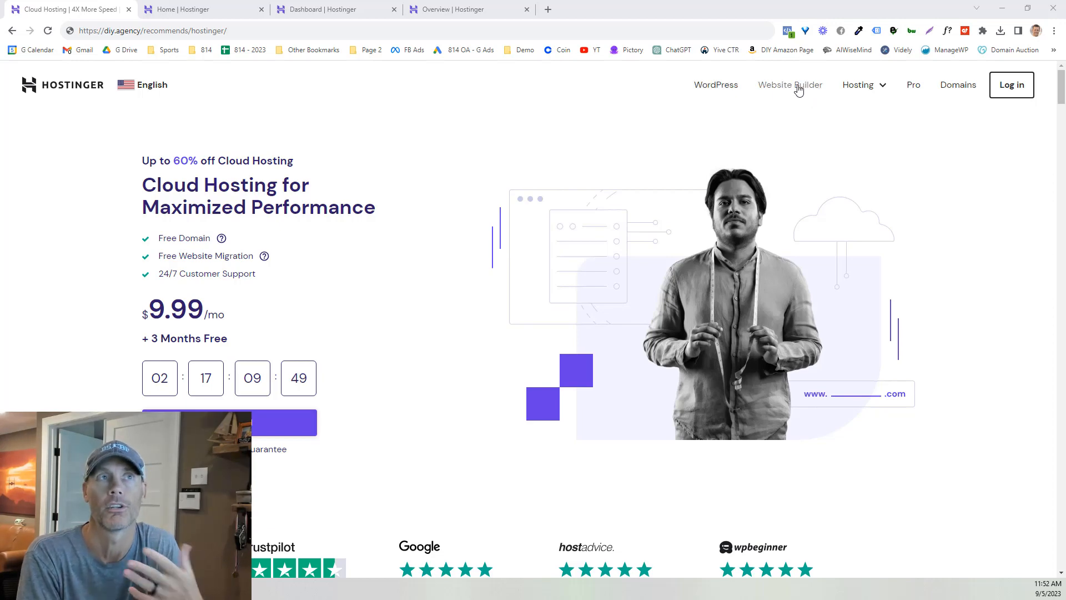
# Open the Hosting menu listing Web, Cloud, VPS Hosting and Titan Business Email
pyautogui.click(858, 84)
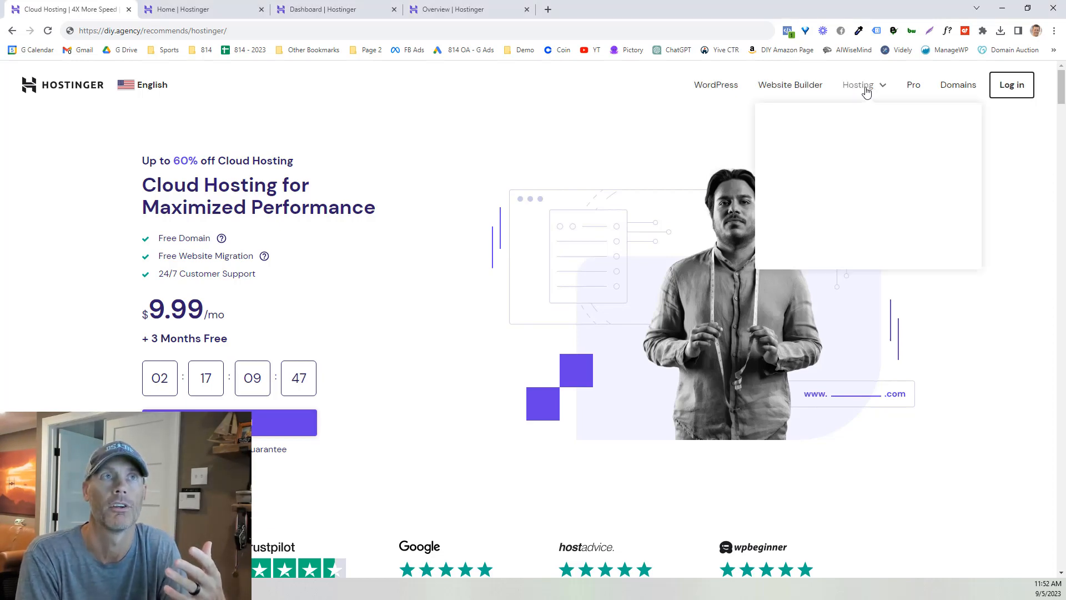
pyautogui.click(858, 84)
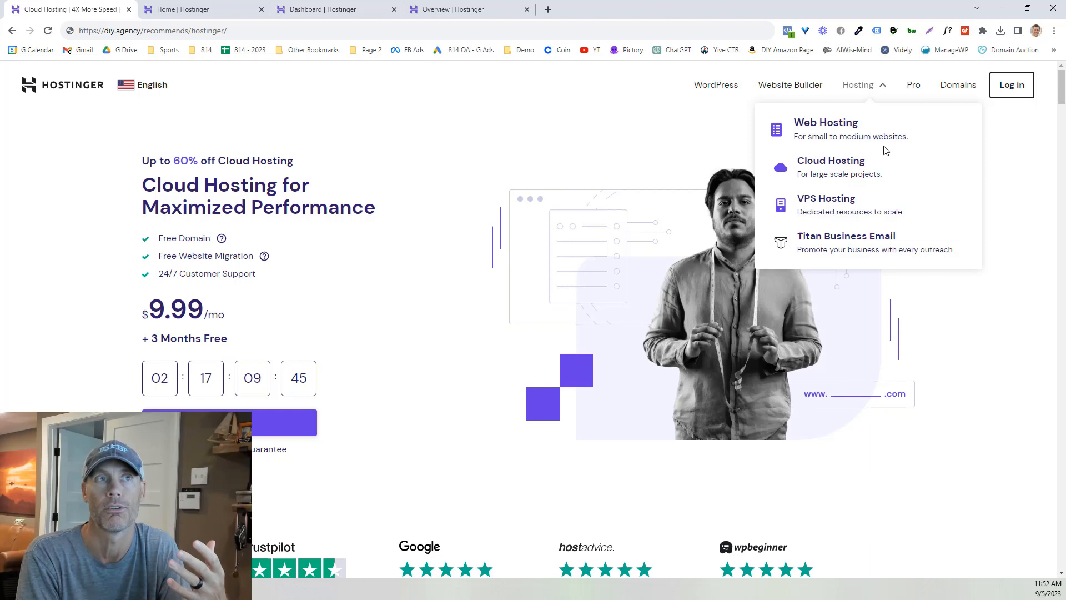
pyautogui.moveTo(921, 149)
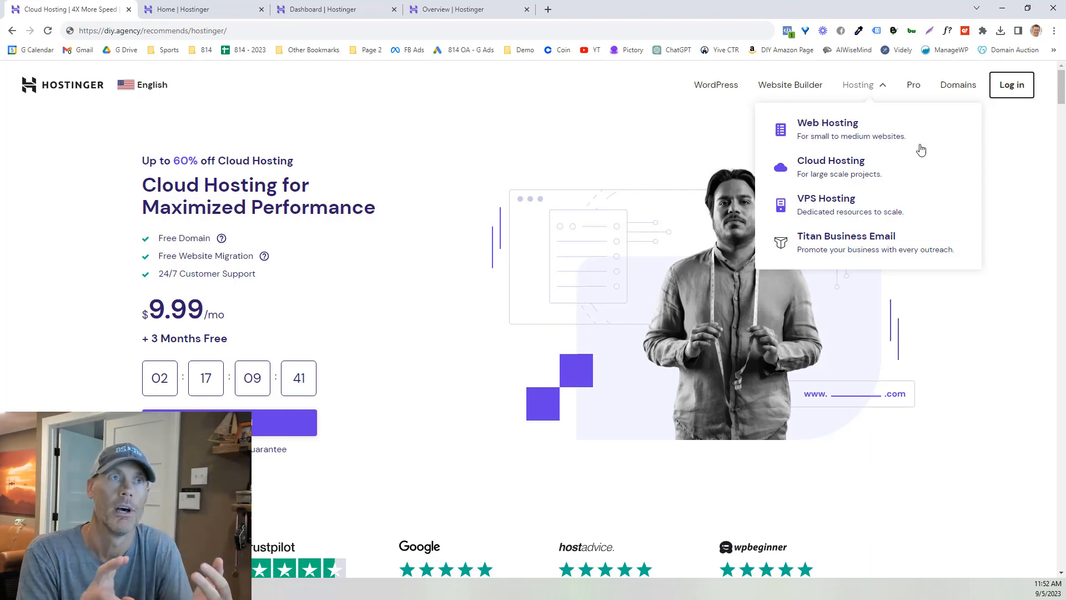
pyautogui.moveTo(868, 129)
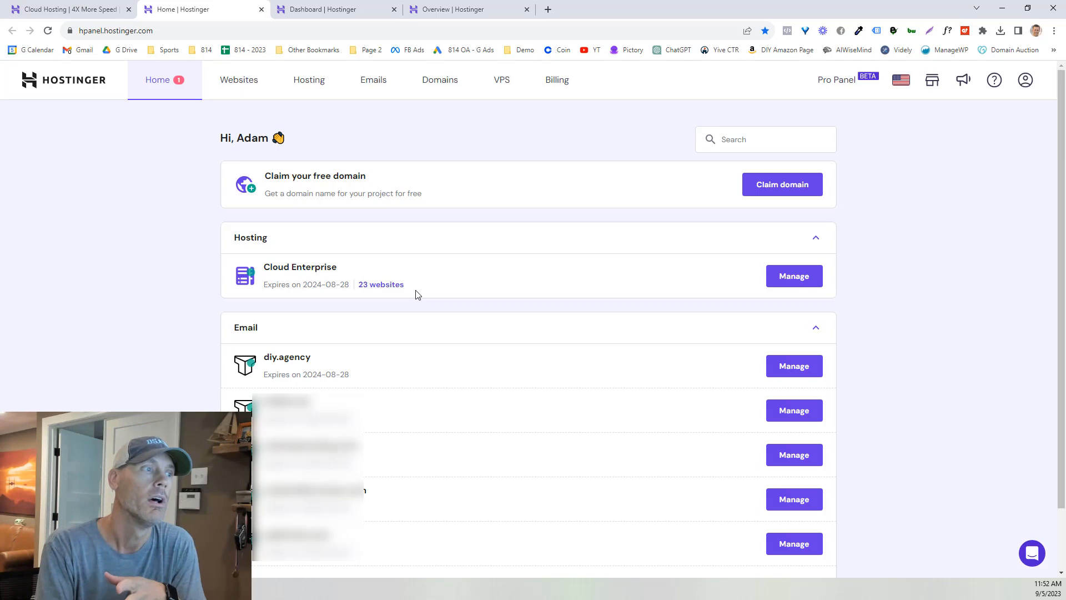
pyautogui.moveTo(396, 415)
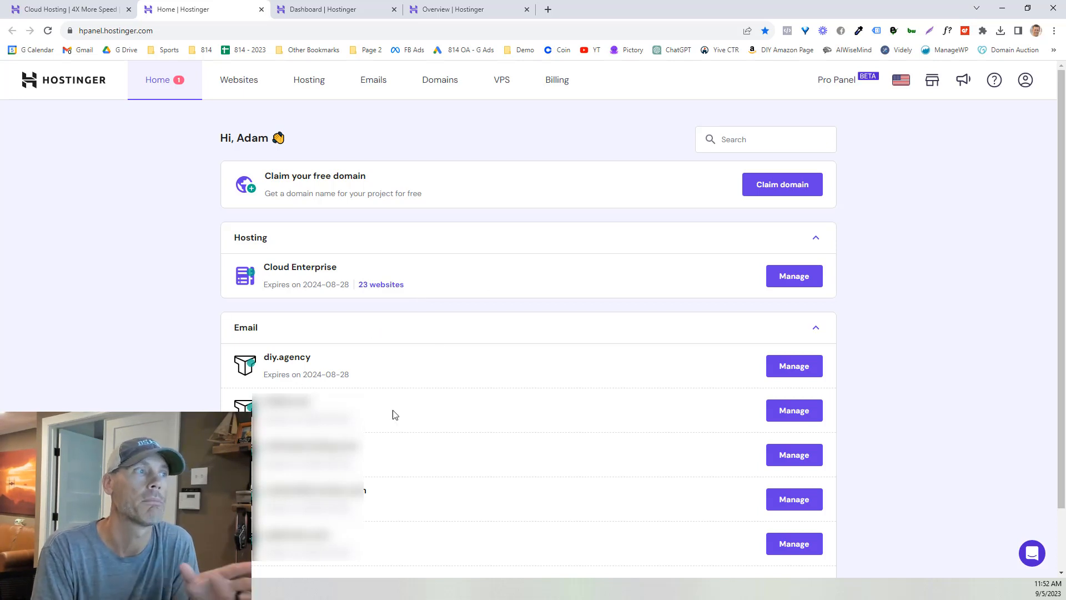
pyautogui.moveTo(371, 440)
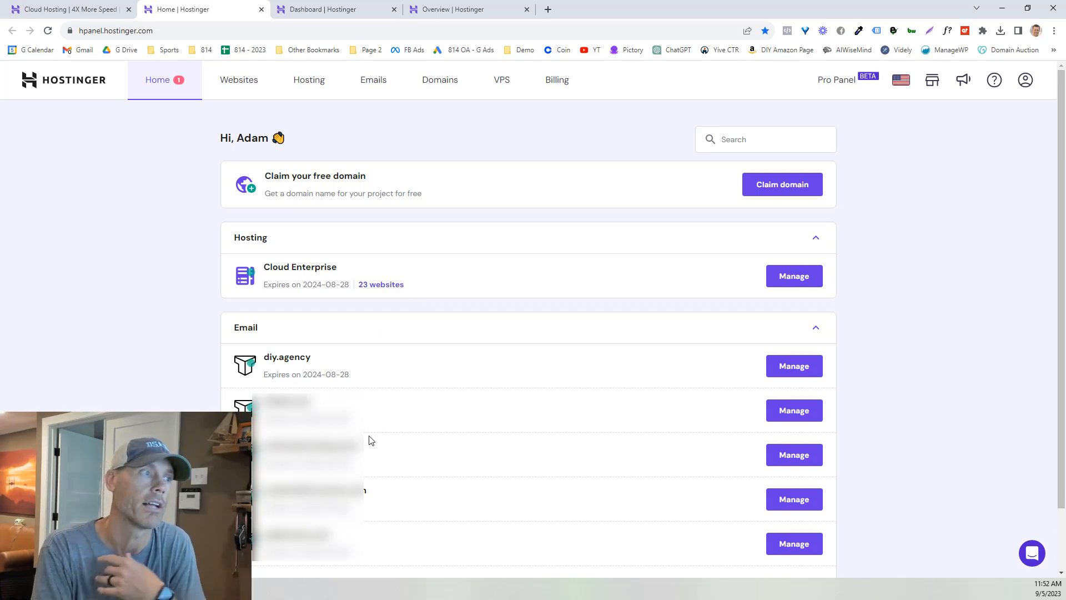
pyautogui.moveTo(406, 497)
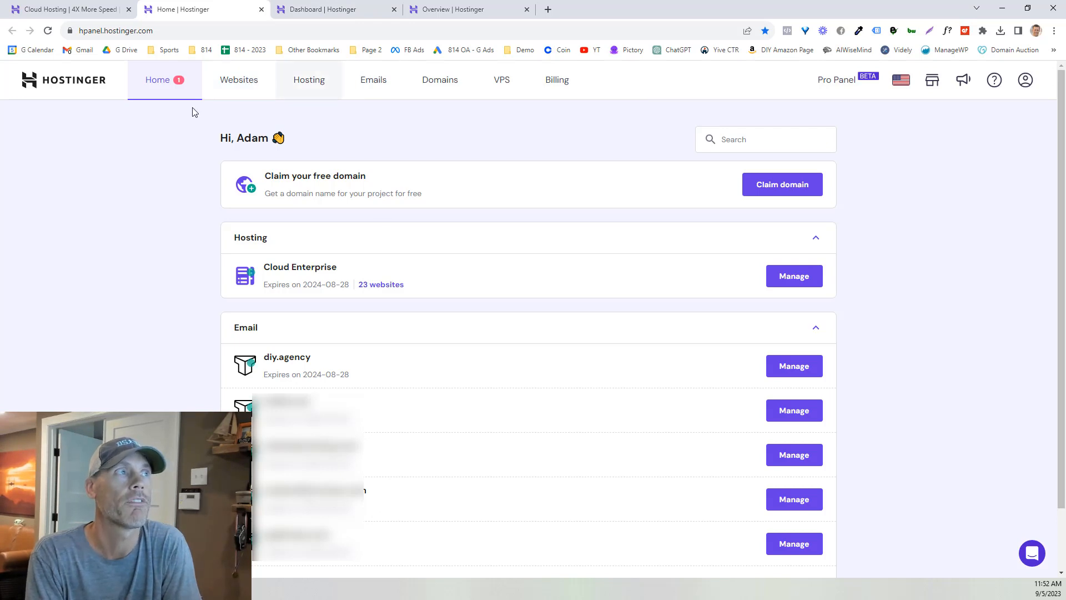
pyautogui.moveTo(559, 194)
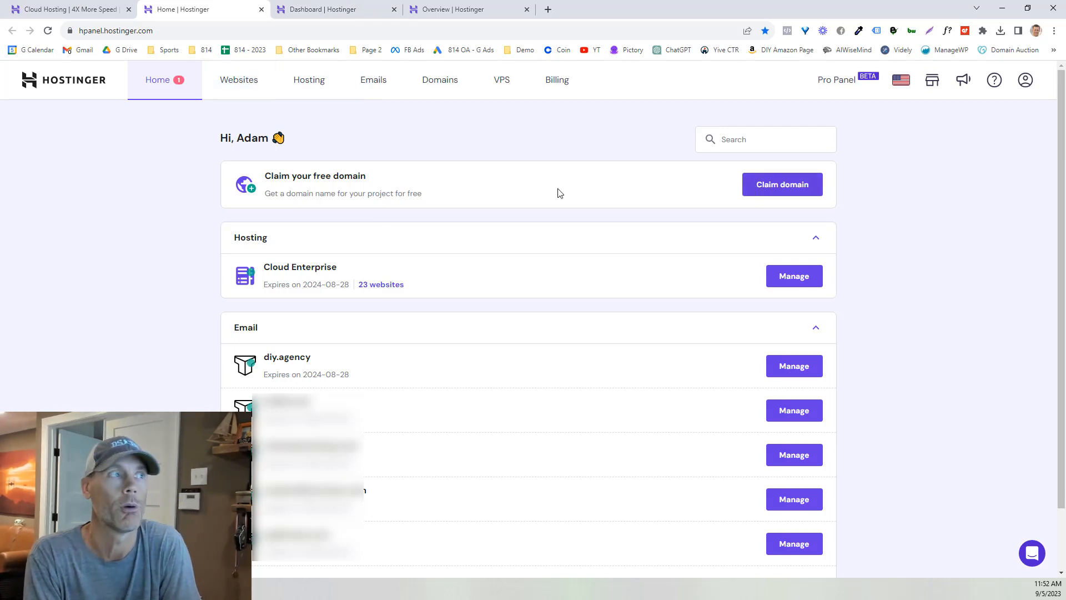
pyautogui.moveTo(448, 206)
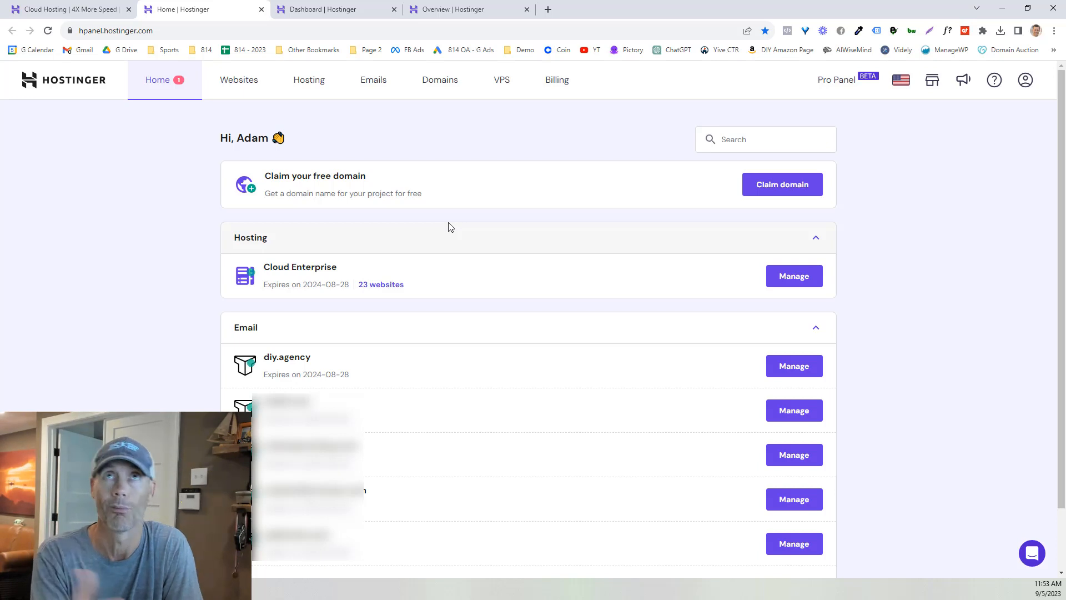
pyautogui.moveTo(415, 190)
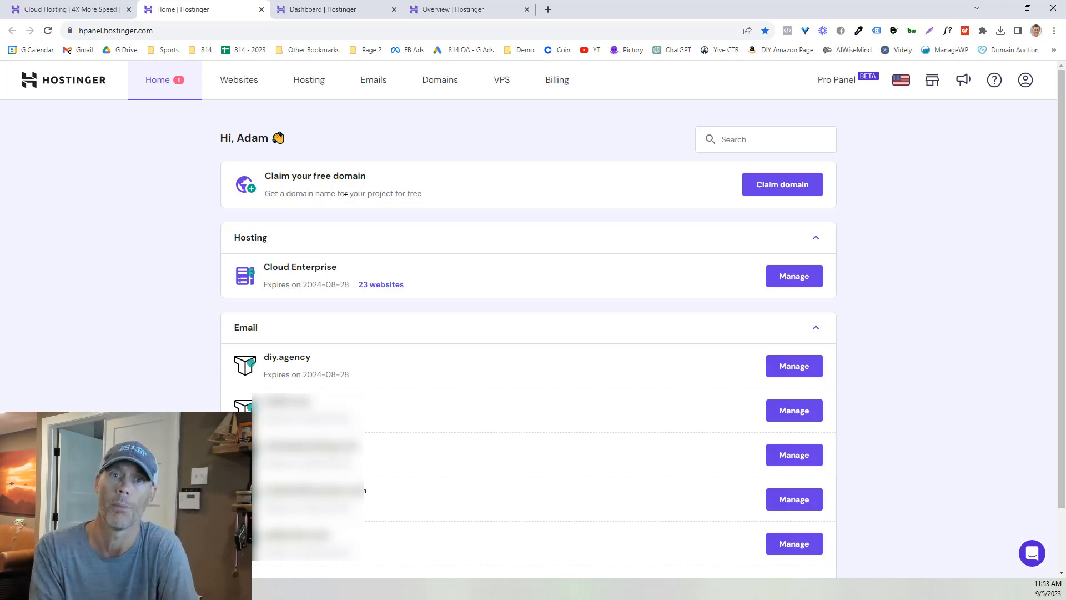
pyautogui.moveTo(239, 79)
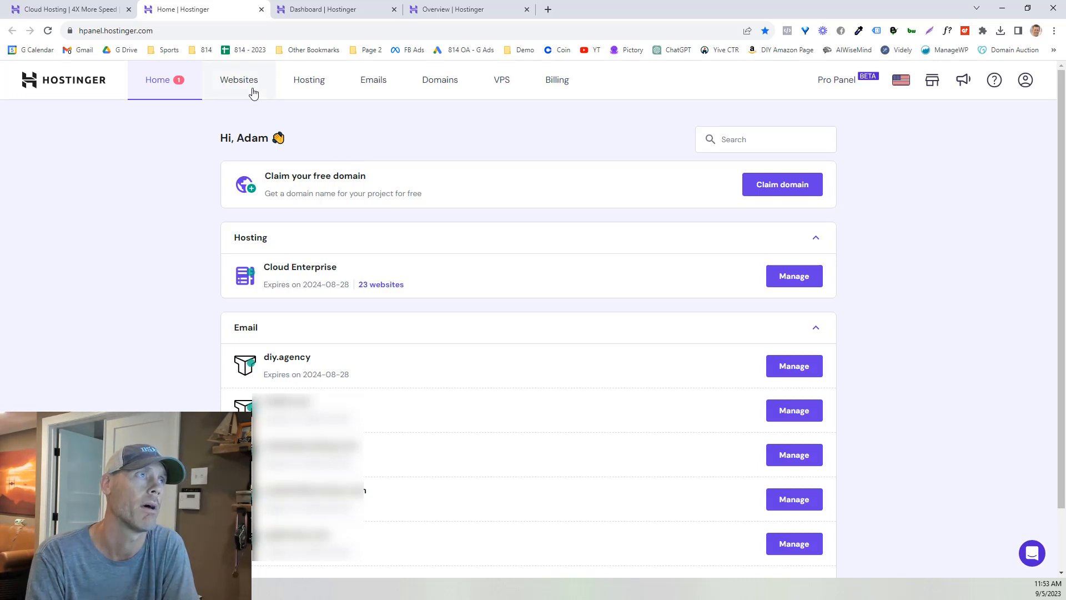
pyautogui.moveTo(239, 85)
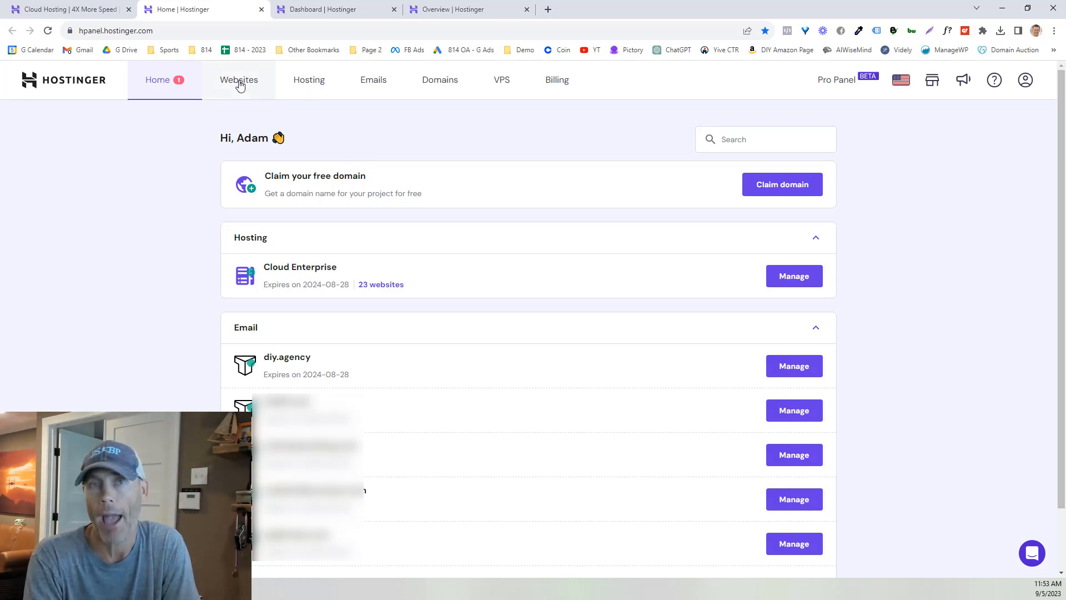
pyautogui.moveTo(309, 85)
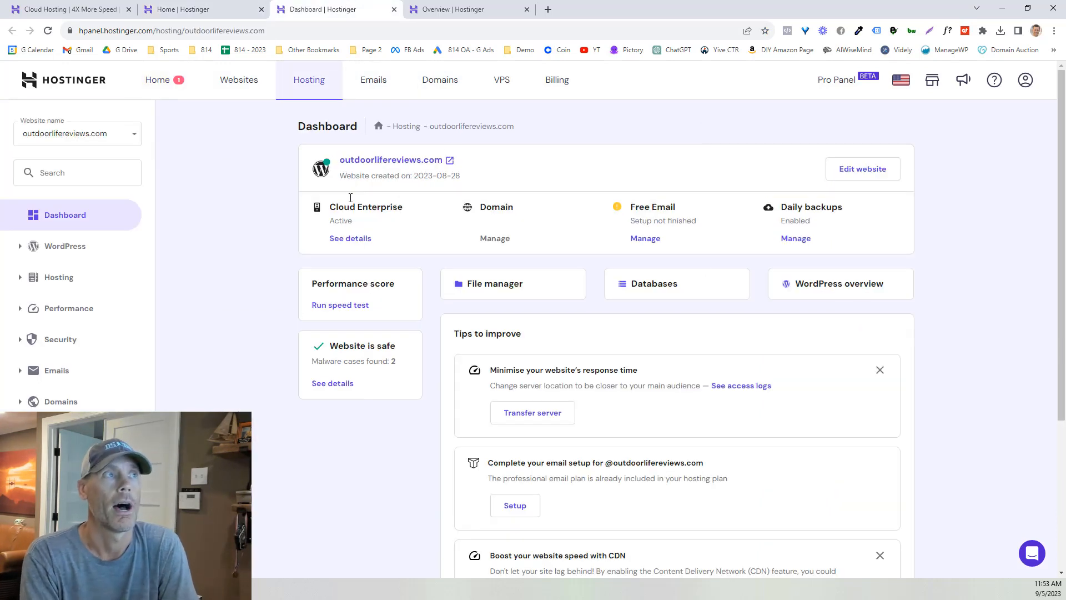
pyautogui.moveTo(509, 210)
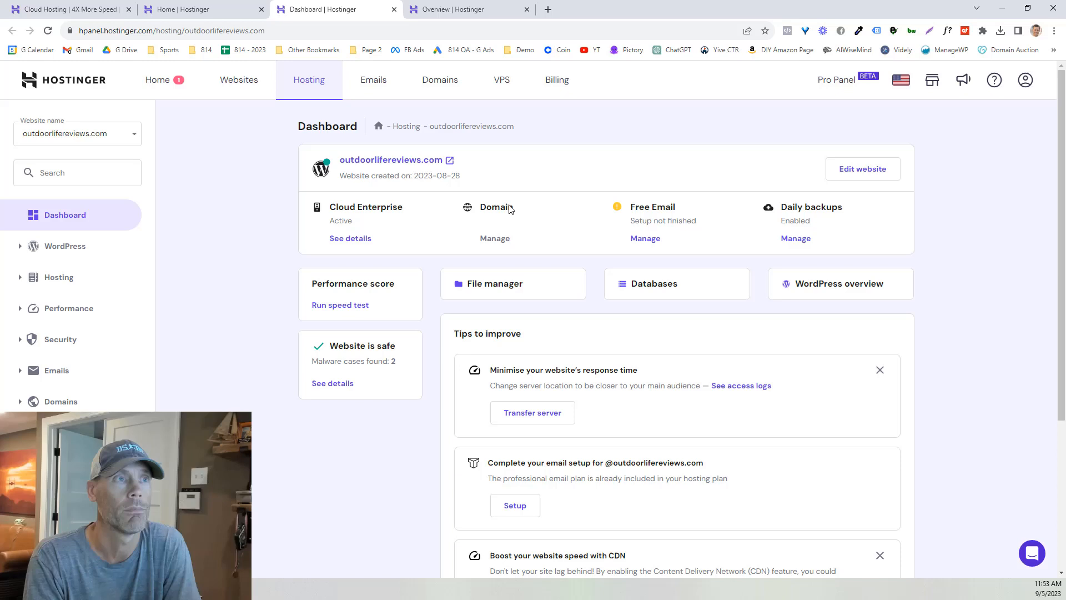
pyautogui.moveTo(95, 193)
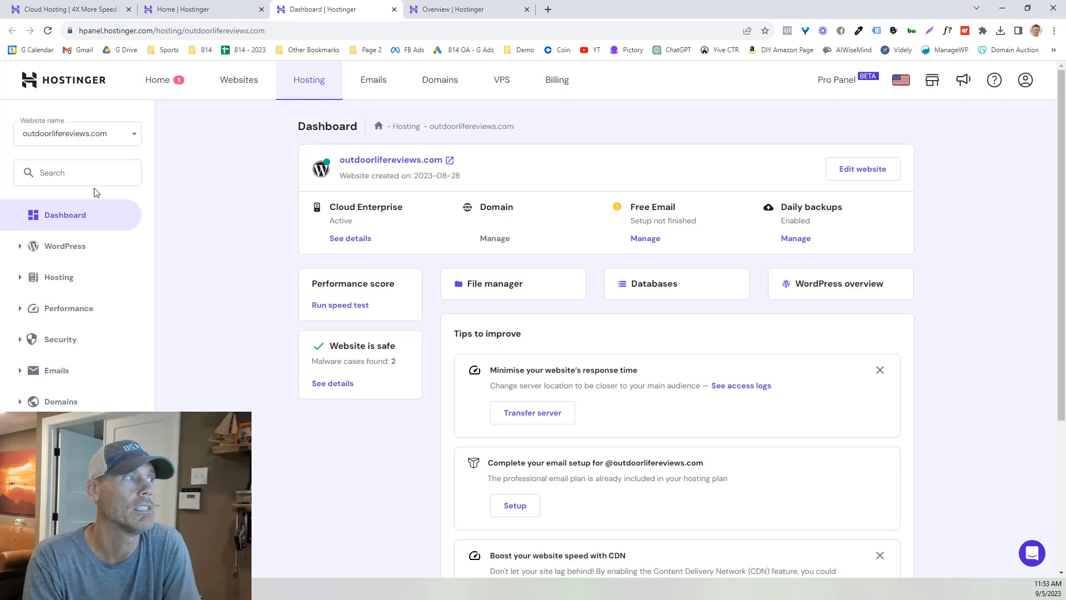
pyautogui.moveTo(86, 230)
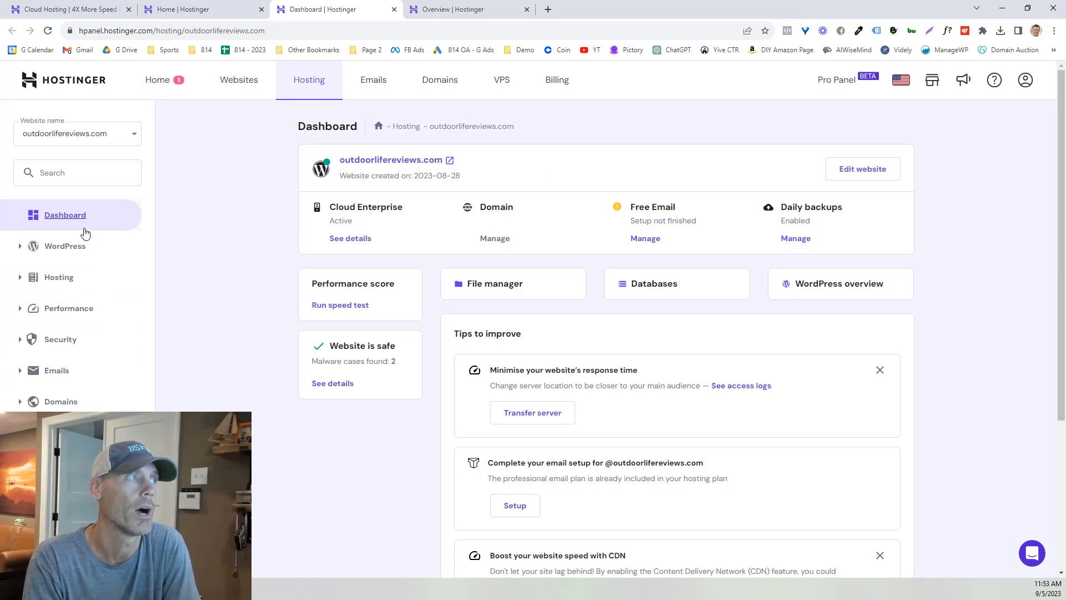
pyautogui.moveTo(77, 361)
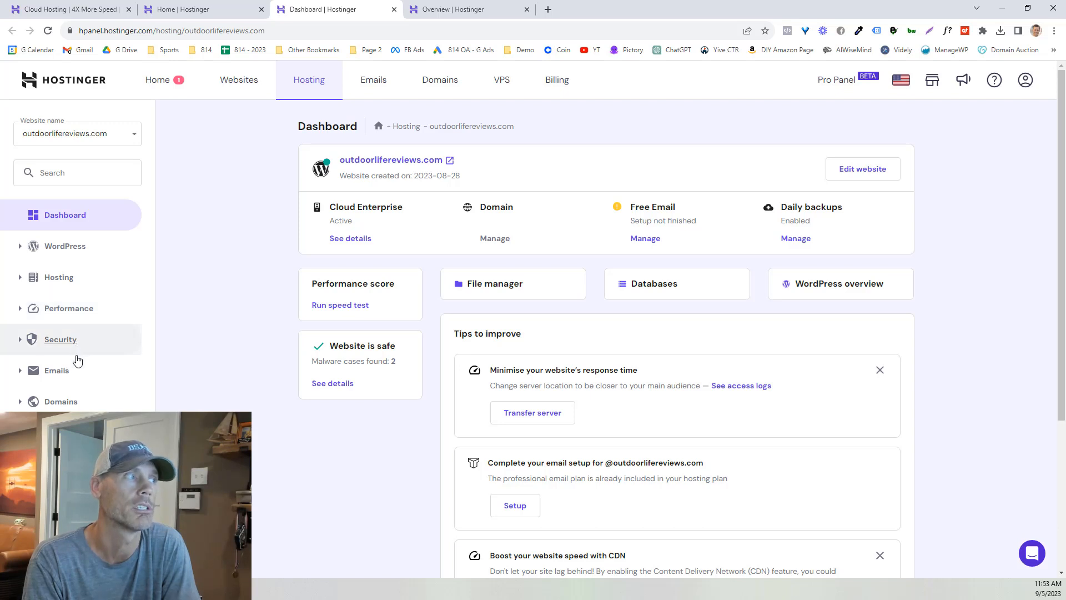
pyautogui.moveTo(646, 263)
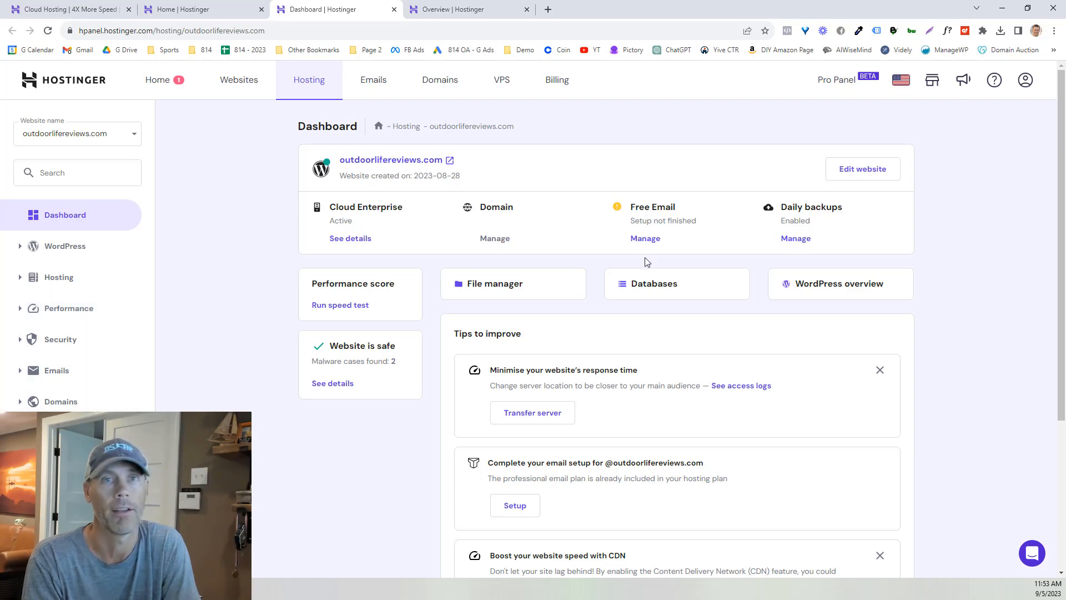
pyautogui.moveTo(714, 251)
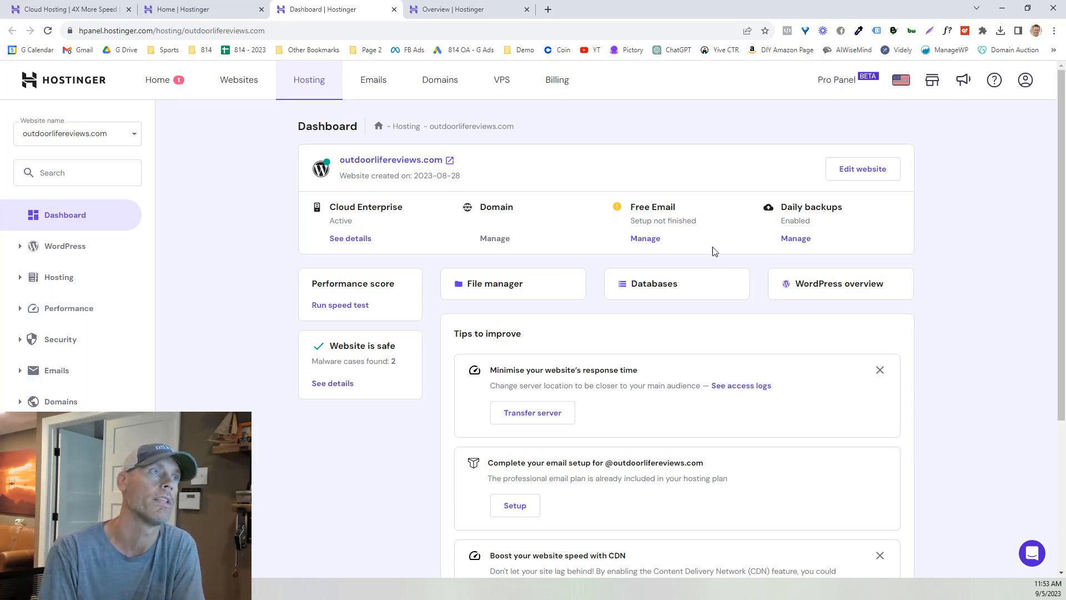
pyautogui.moveTo(644, 239)
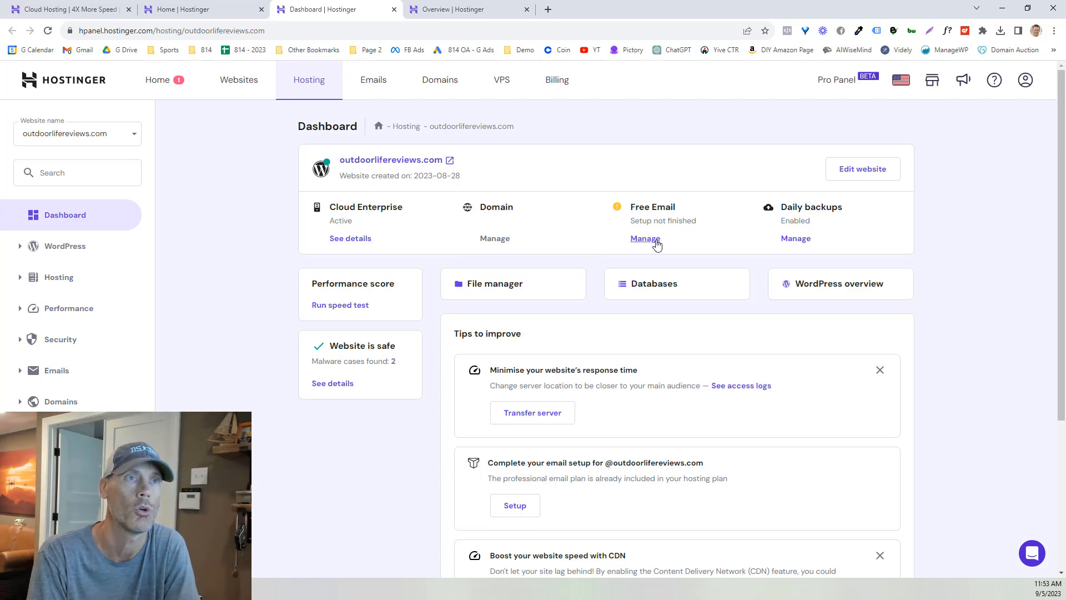
pyautogui.moveTo(354, 309)
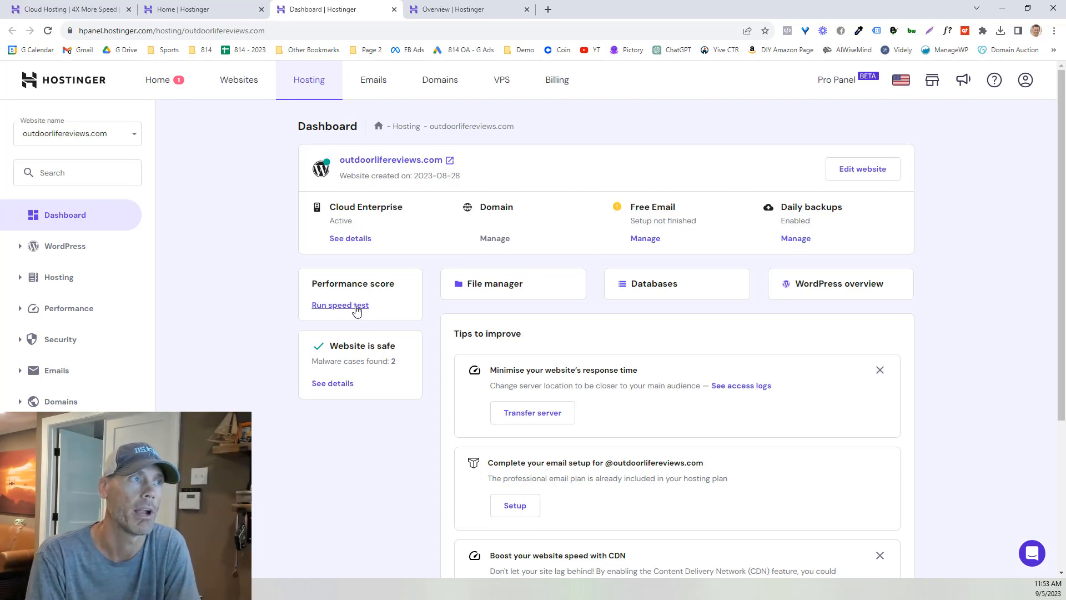
# Open the Page Speed test for outdoorlifereviews.com from the Dashboard's Performance score card
pyautogui.click(340, 305)
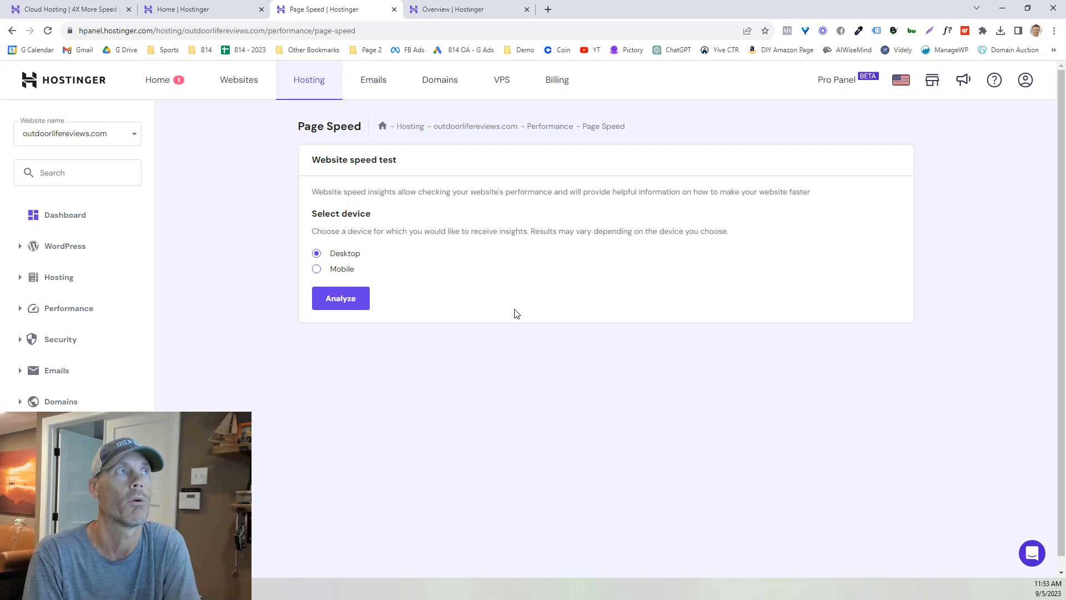
# Analyze outdoorlifereviews.com on Desktop and review its 72 score, metrics and diagnostics
pyautogui.click(339, 298)
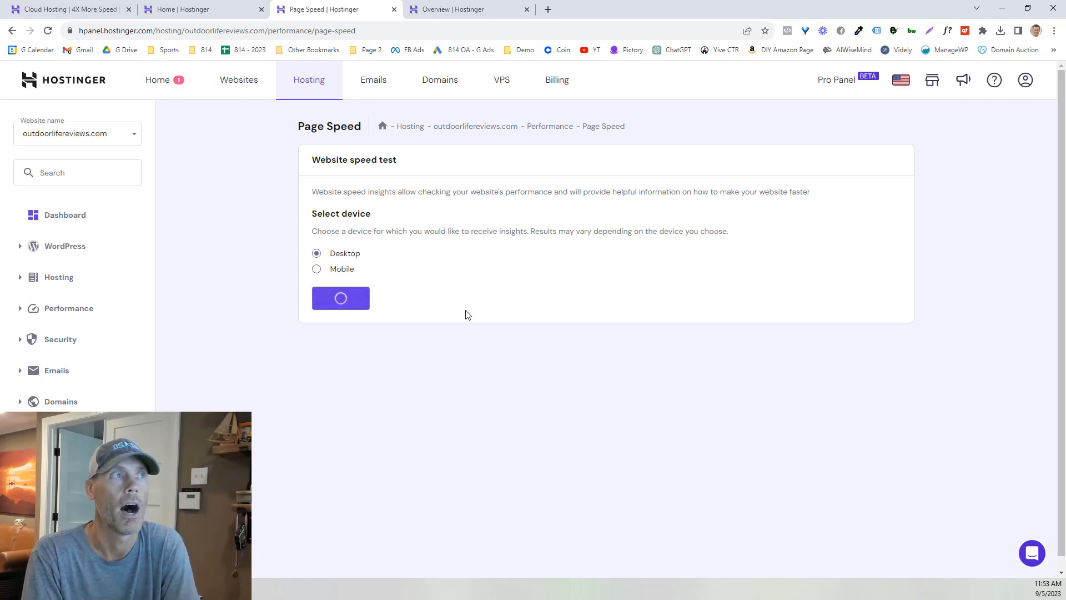
pyautogui.moveTo(463, 318)
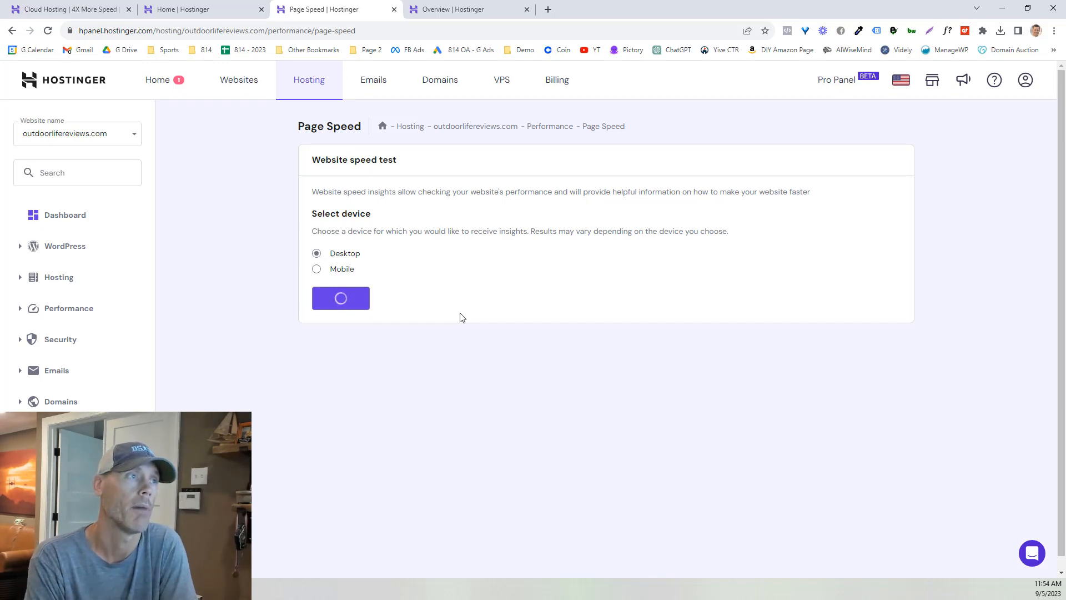
pyautogui.click(339, 297)
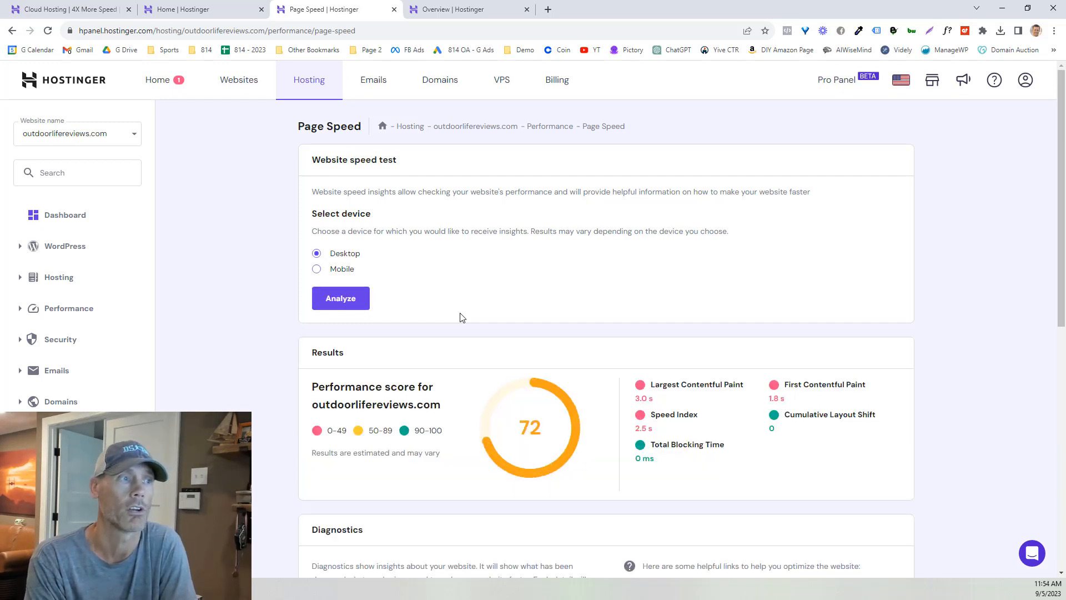
pyautogui.moveTo(304, 423)
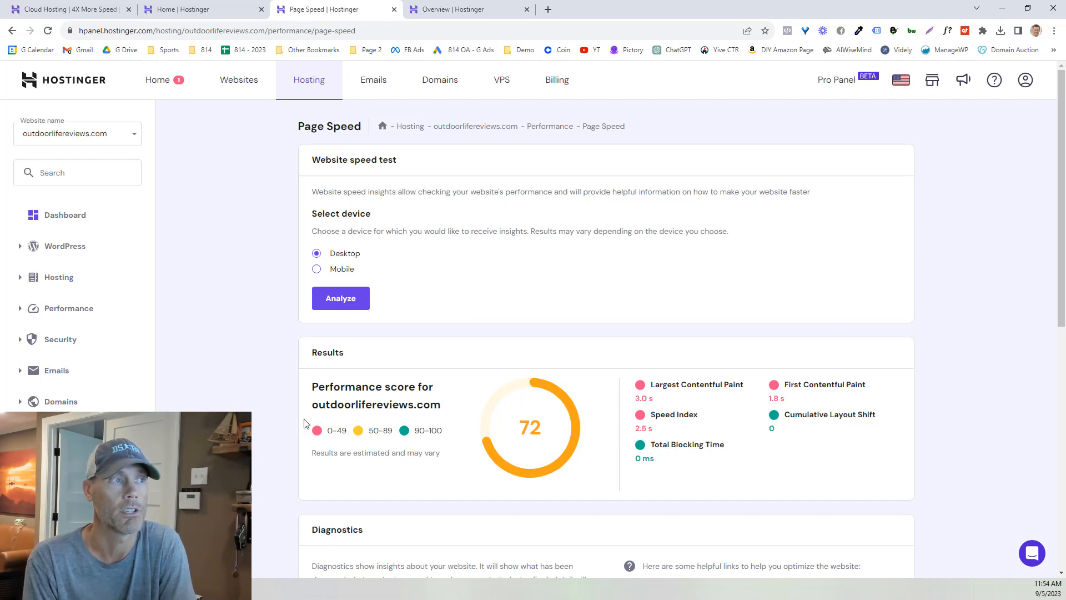
pyautogui.scroll(-3)
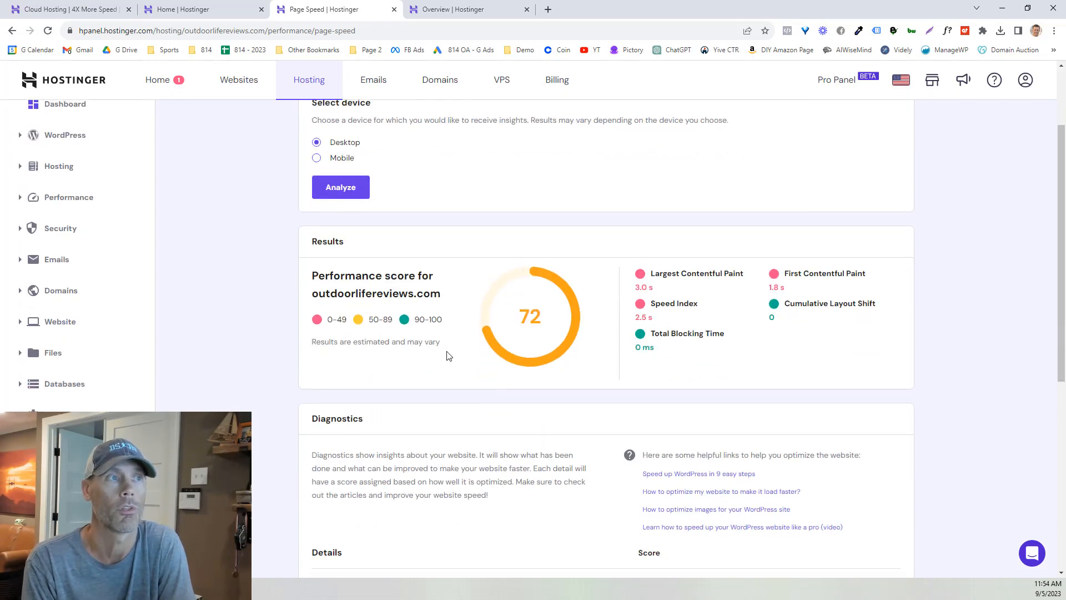
pyautogui.scroll(-3)
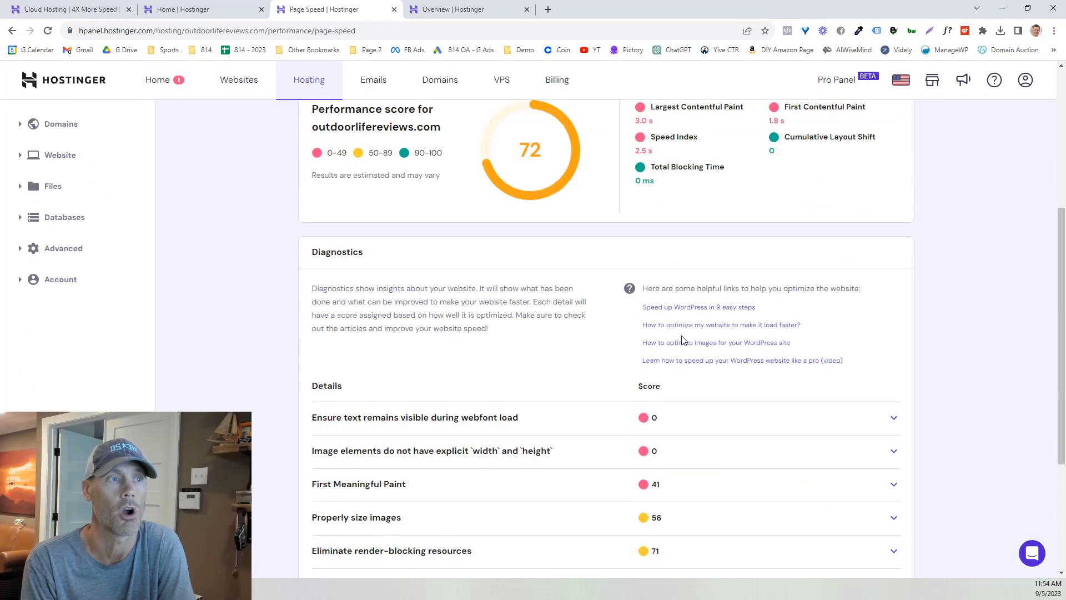
pyautogui.scroll(-3)
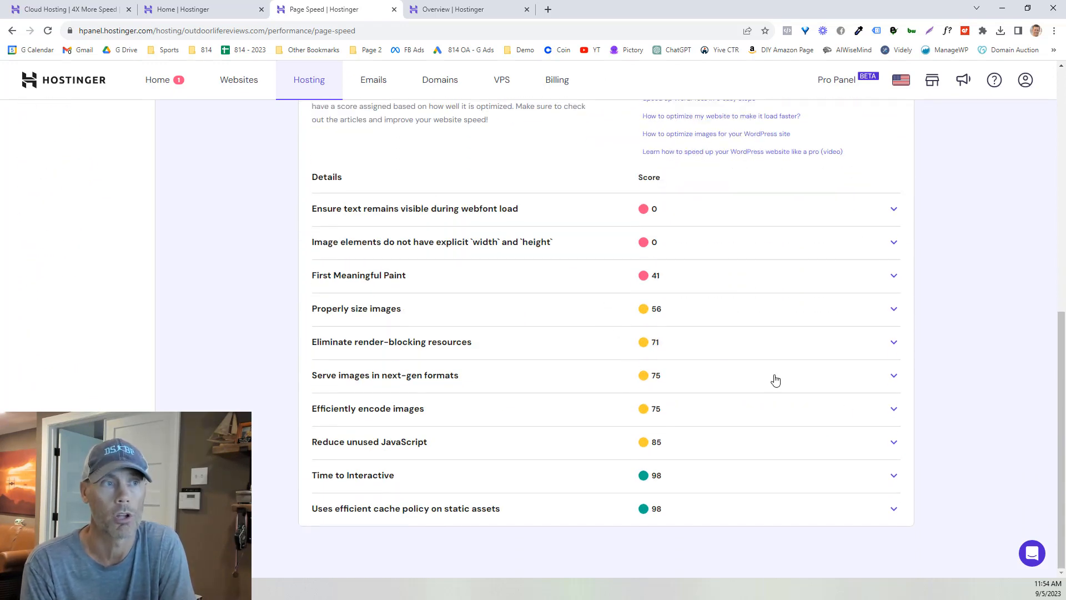
pyautogui.scroll(3)
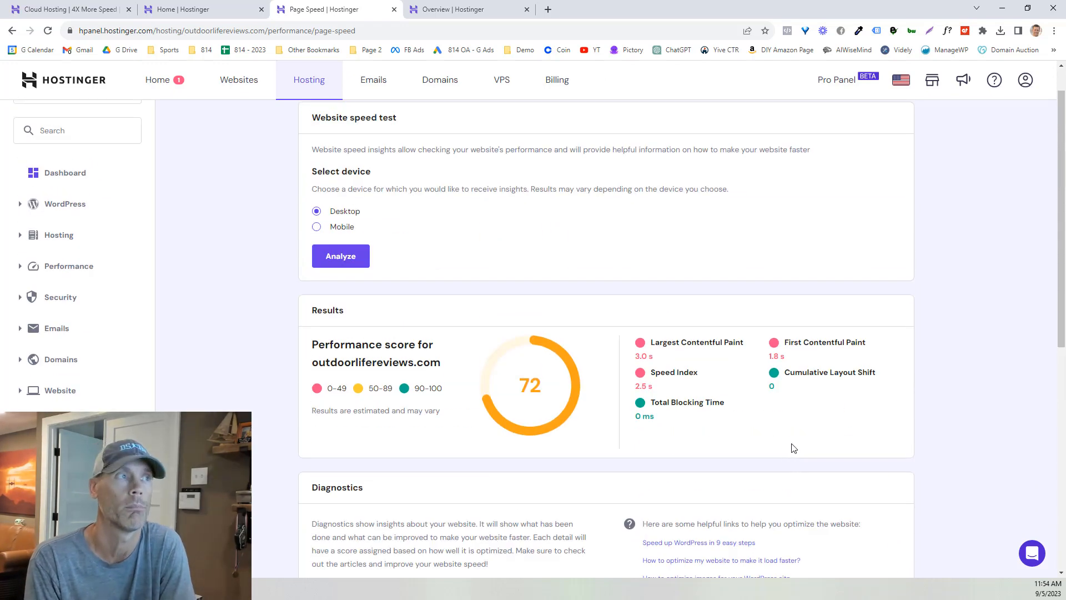
pyautogui.scroll(3)
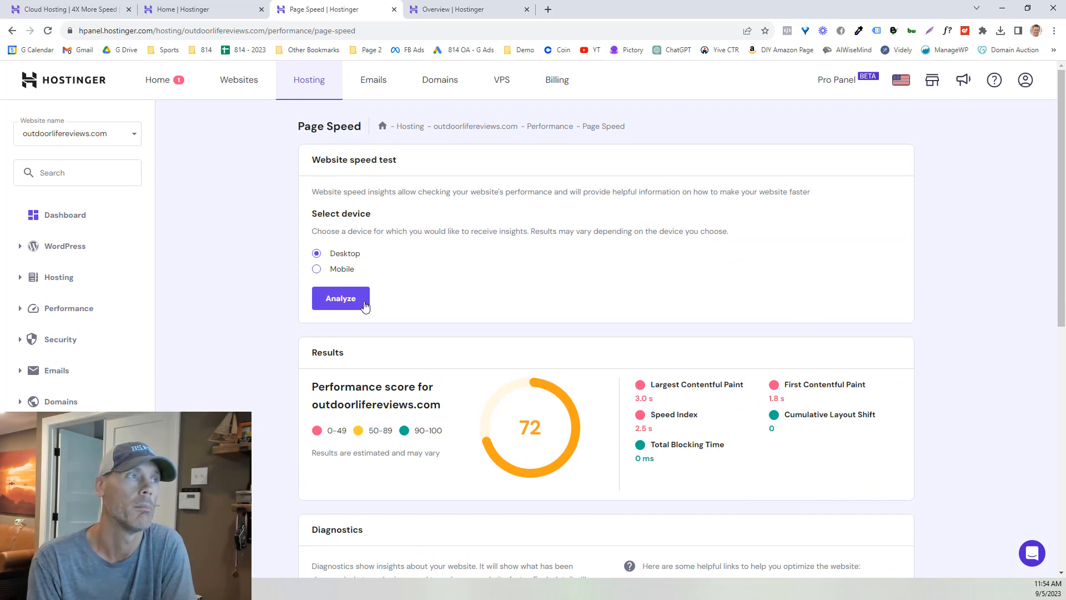
# Switch to Mobile and analyze outdoorlifereviews.com, getting a performance score of 66
pyautogui.click(316, 269)
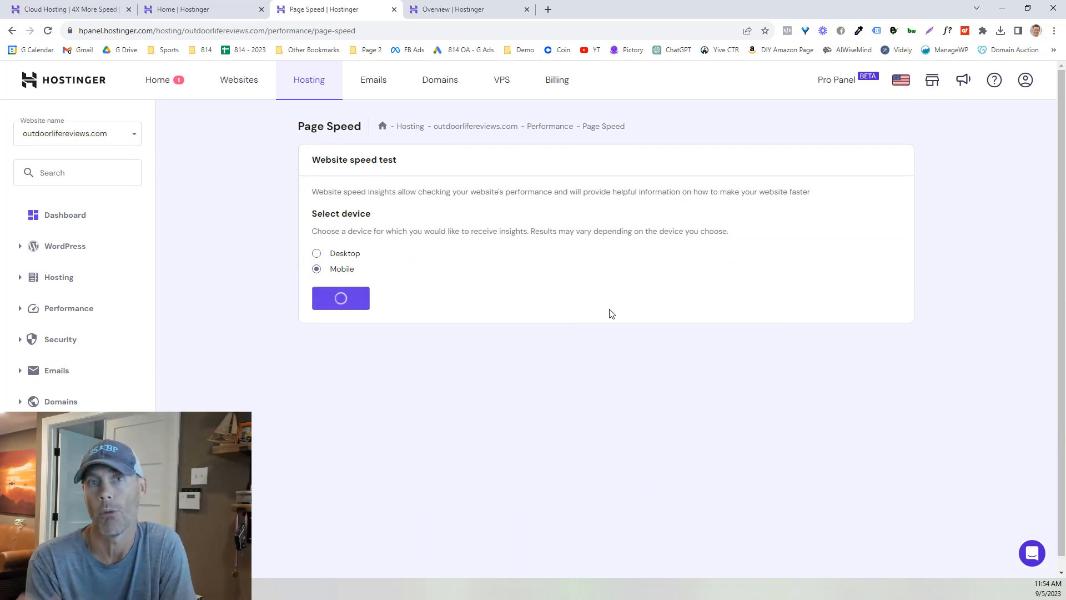
pyautogui.moveTo(594, 326)
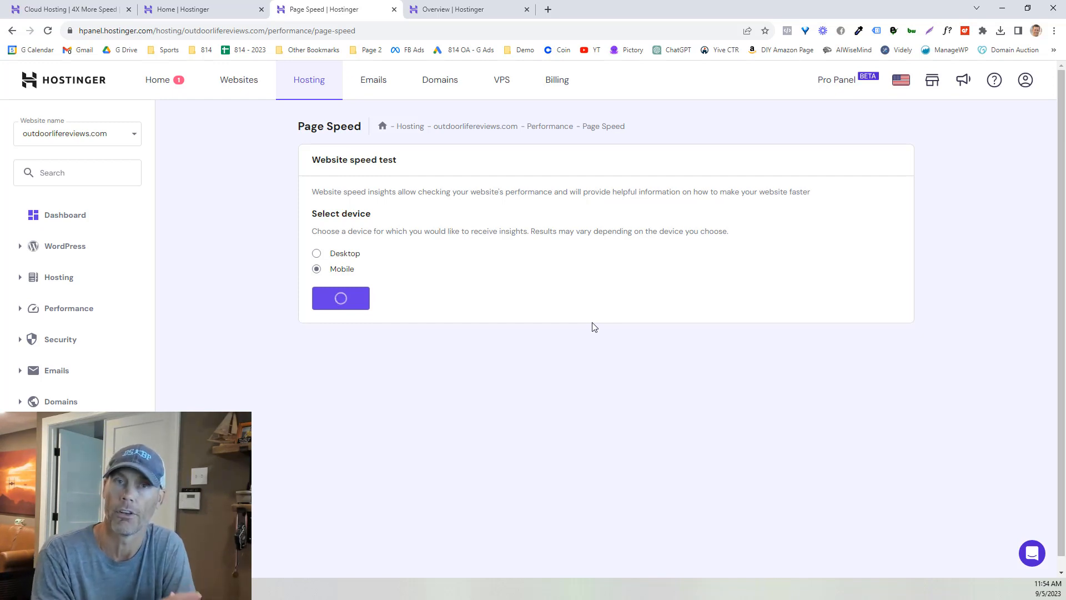
pyautogui.click(339, 297)
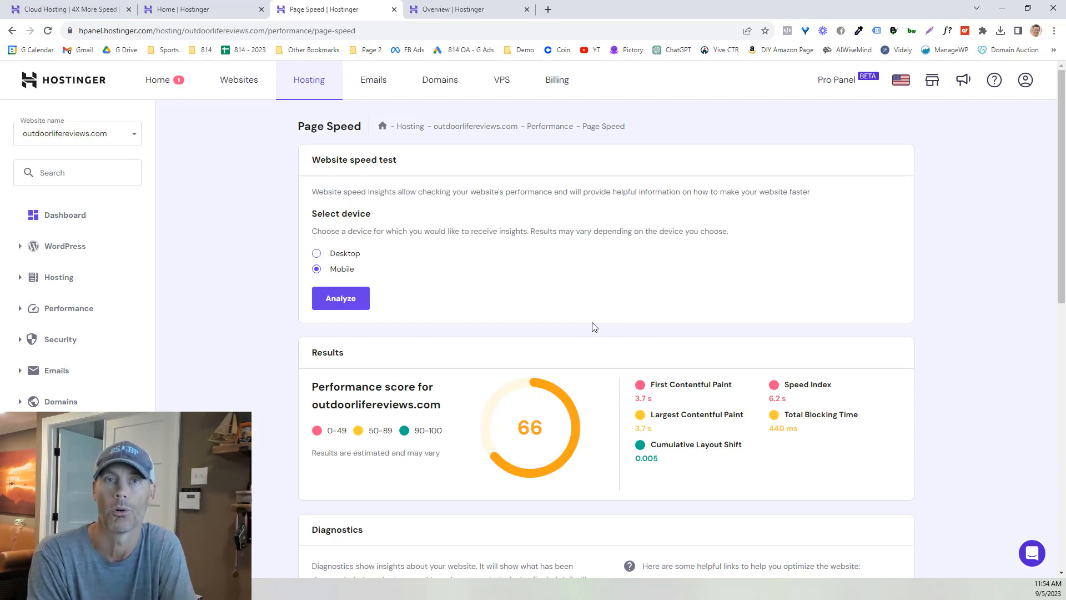
pyautogui.moveTo(439, 227)
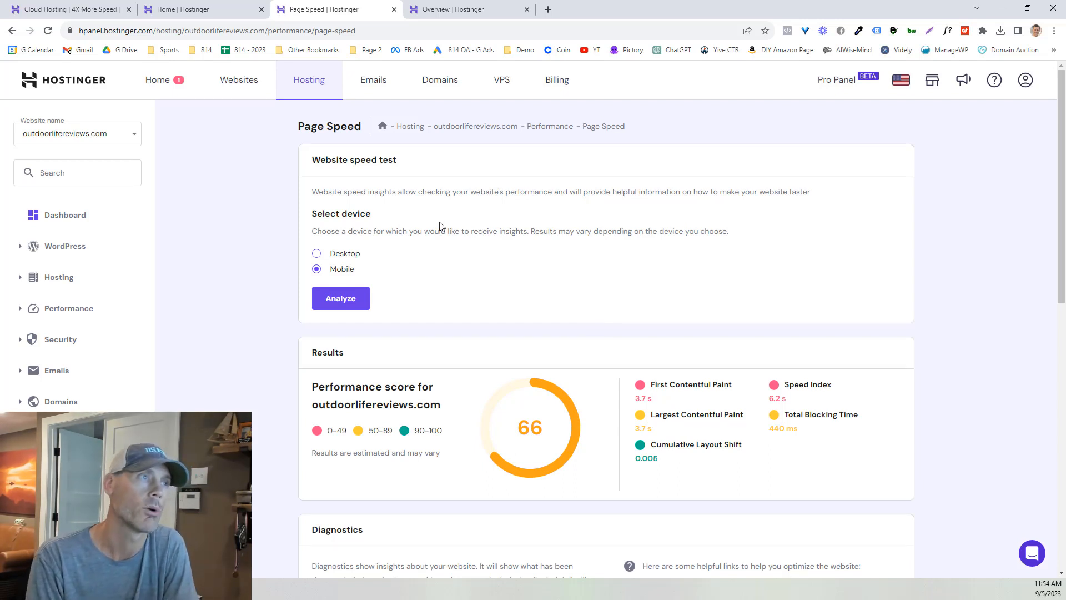
pyautogui.moveTo(522, 279)
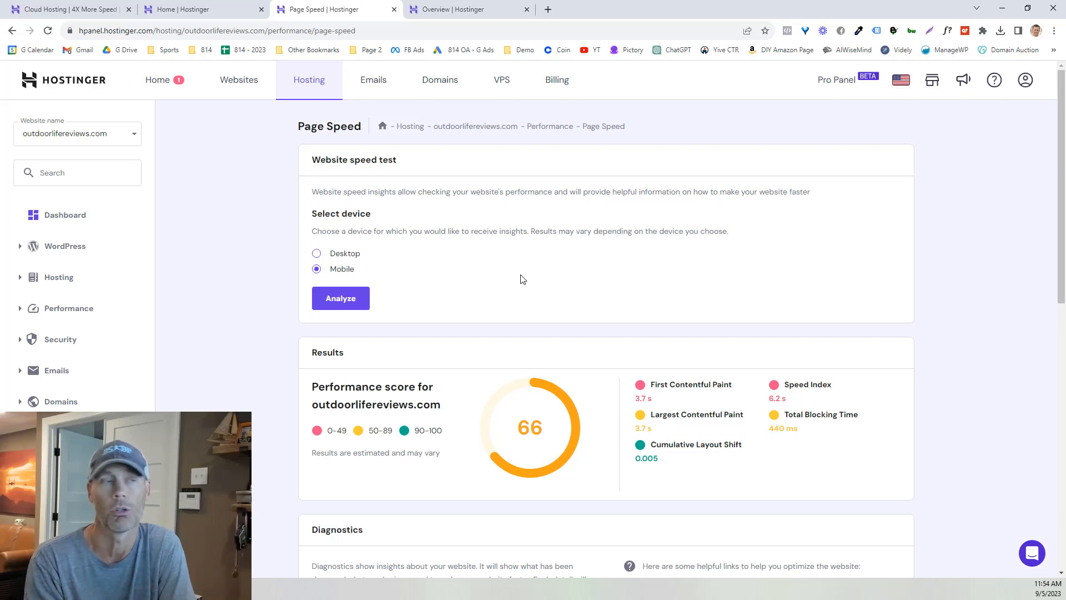
pyautogui.moveTo(588, 243)
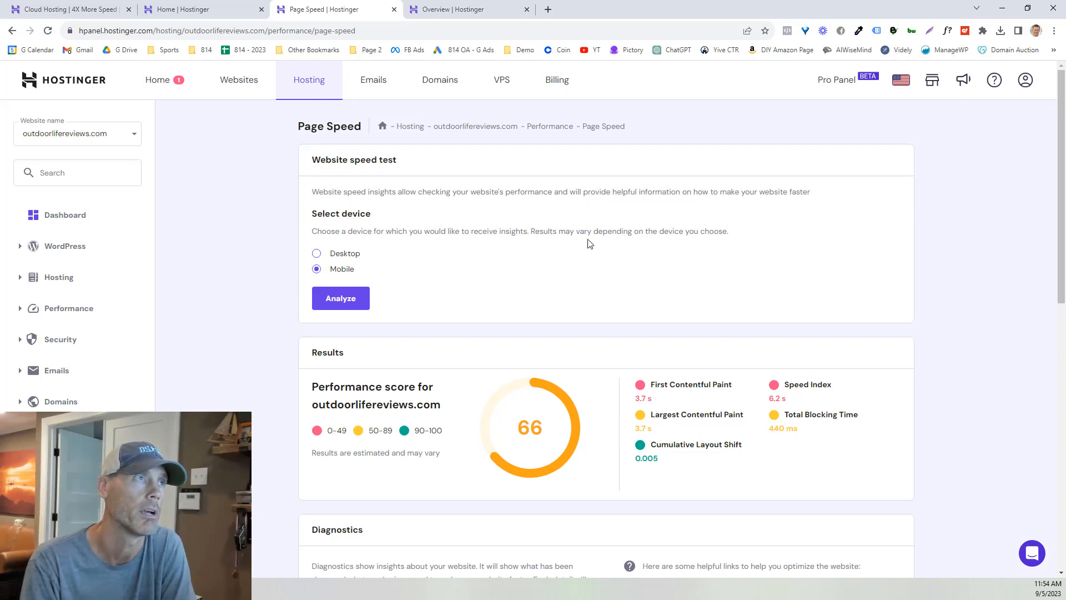
pyautogui.moveTo(65, 215)
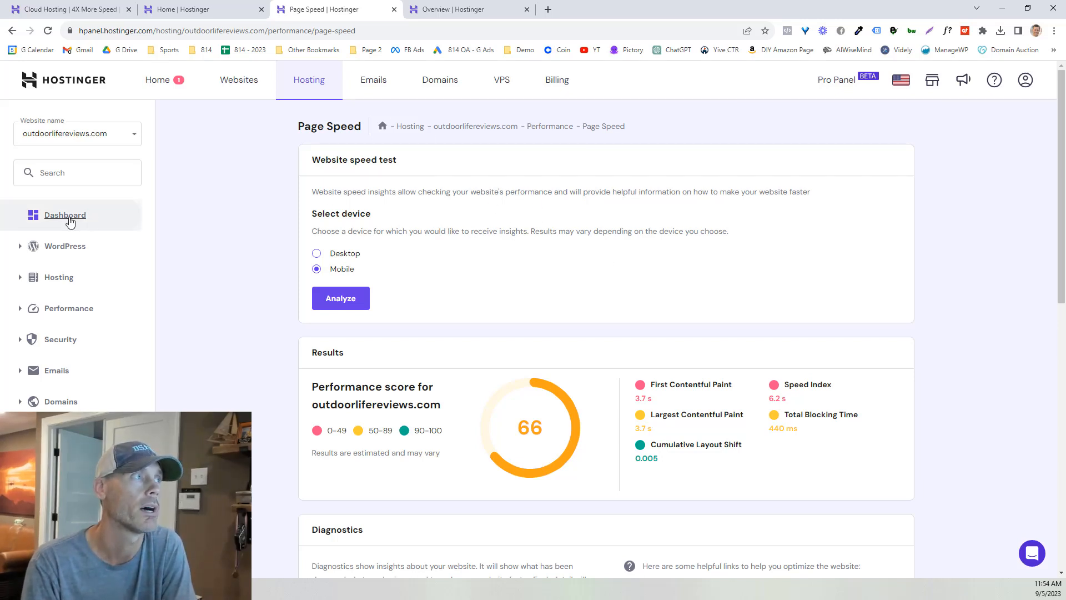
# Go to Emails and look over the Select Your Email Plan options
pyautogui.click(64, 215)
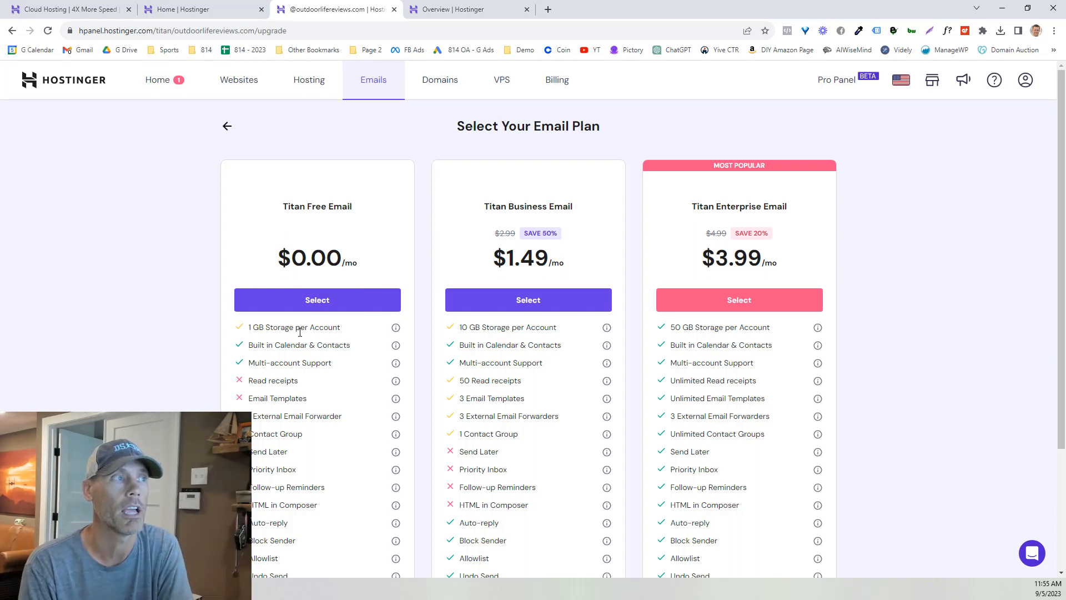
pyautogui.moveTo(349, 332)
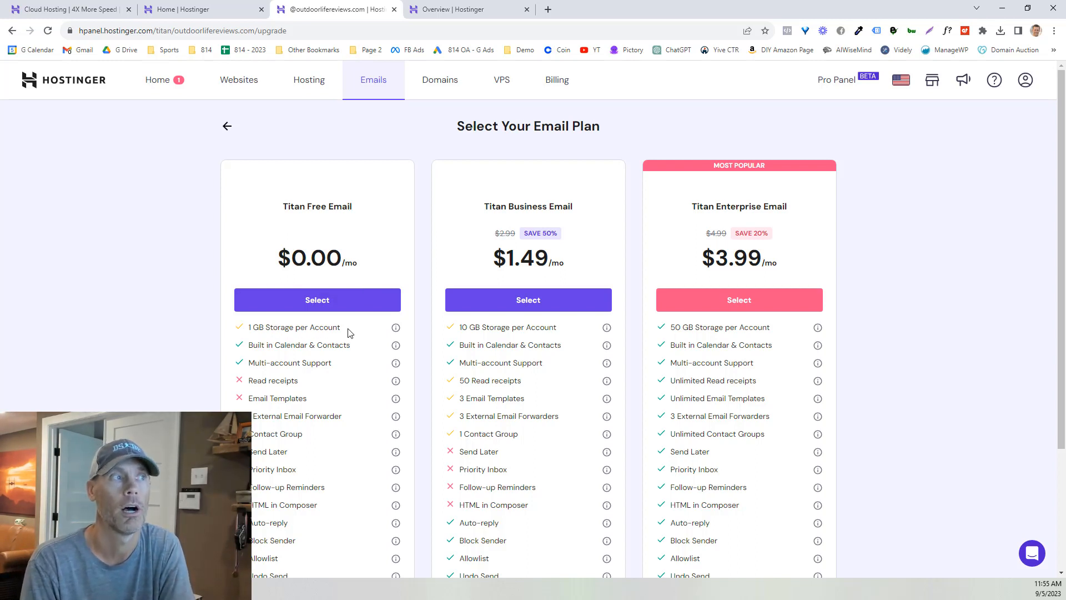
pyautogui.moveTo(362, 336)
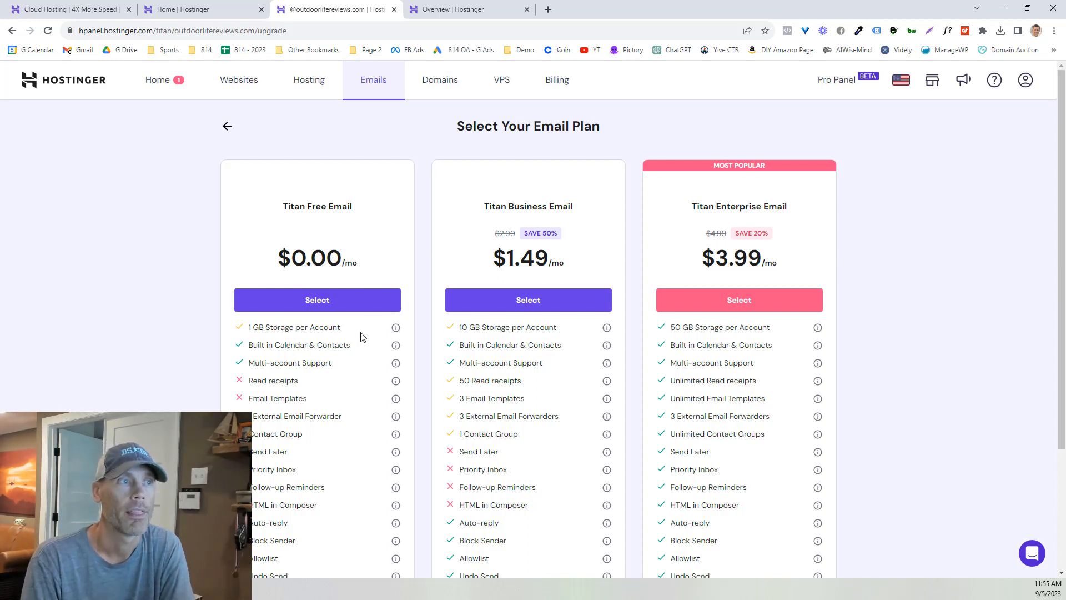
pyautogui.scroll(-3)
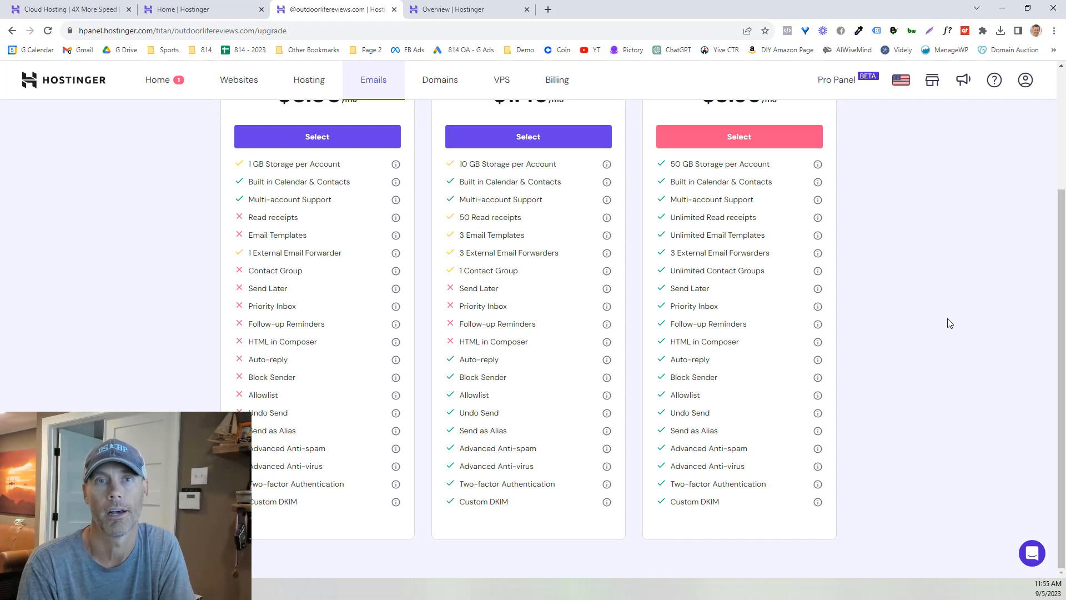
pyautogui.scroll(3)
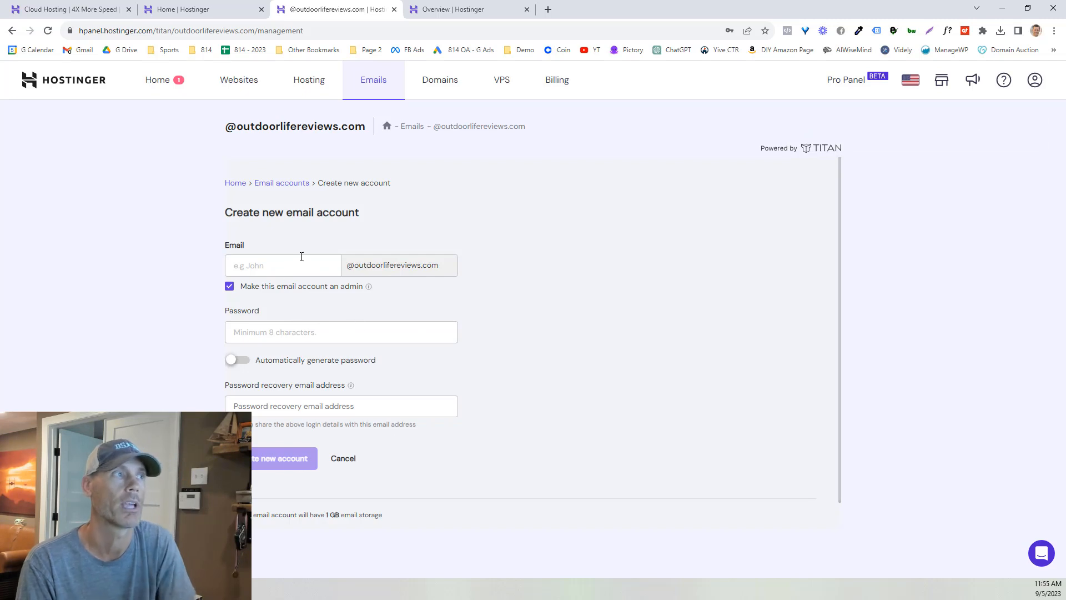
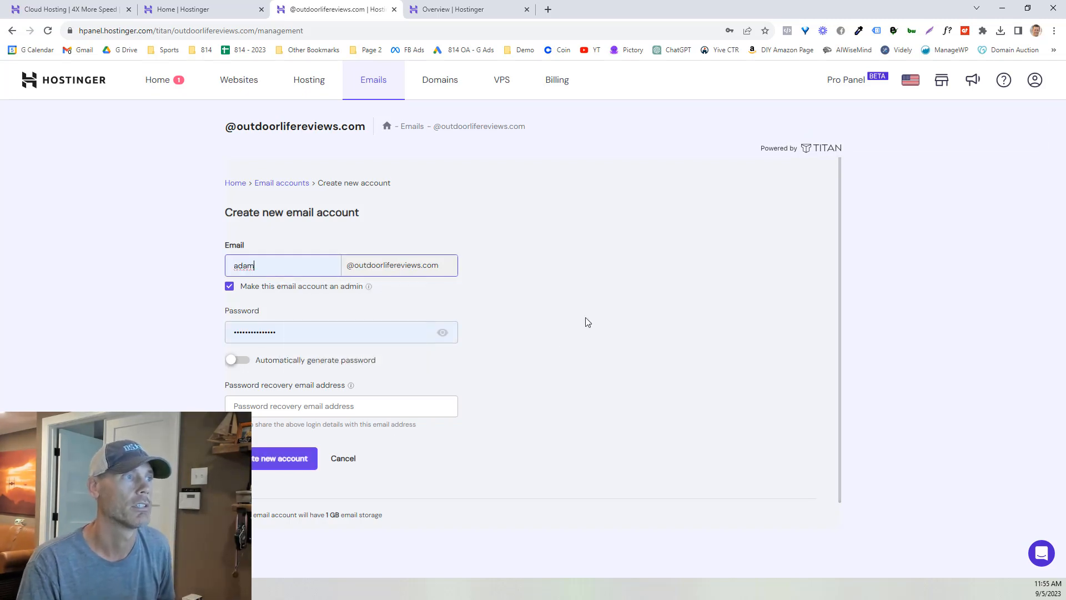
pyautogui.click(340, 405)
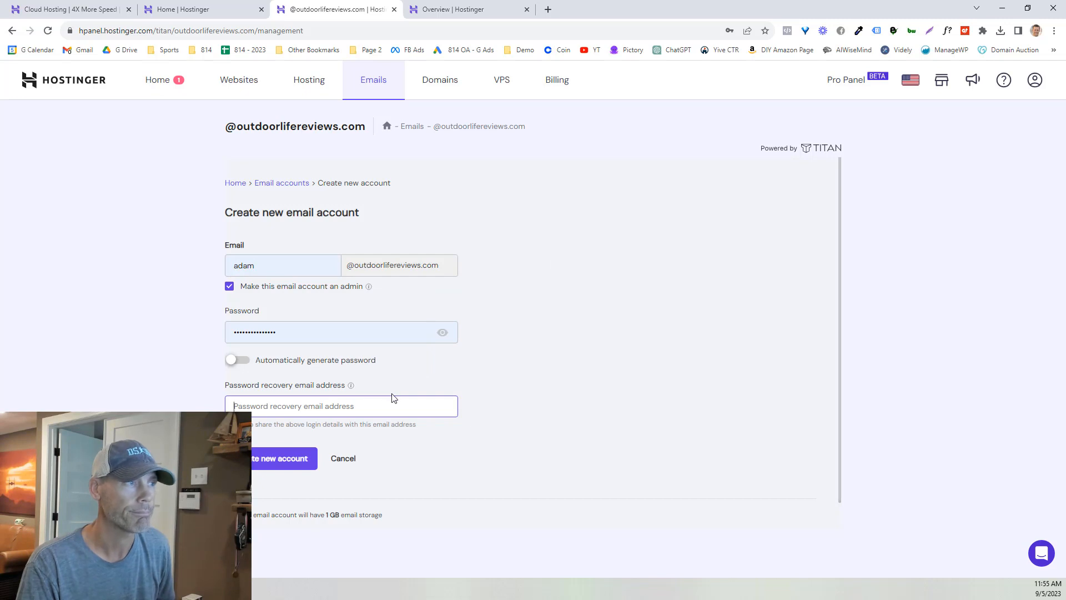
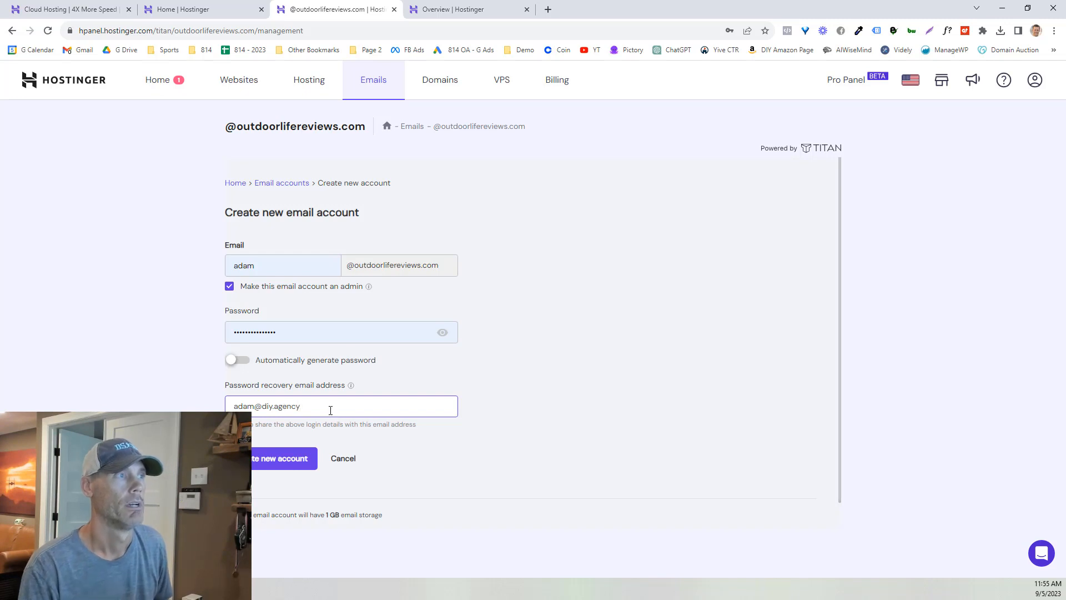
pyautogui.click(282, 457)
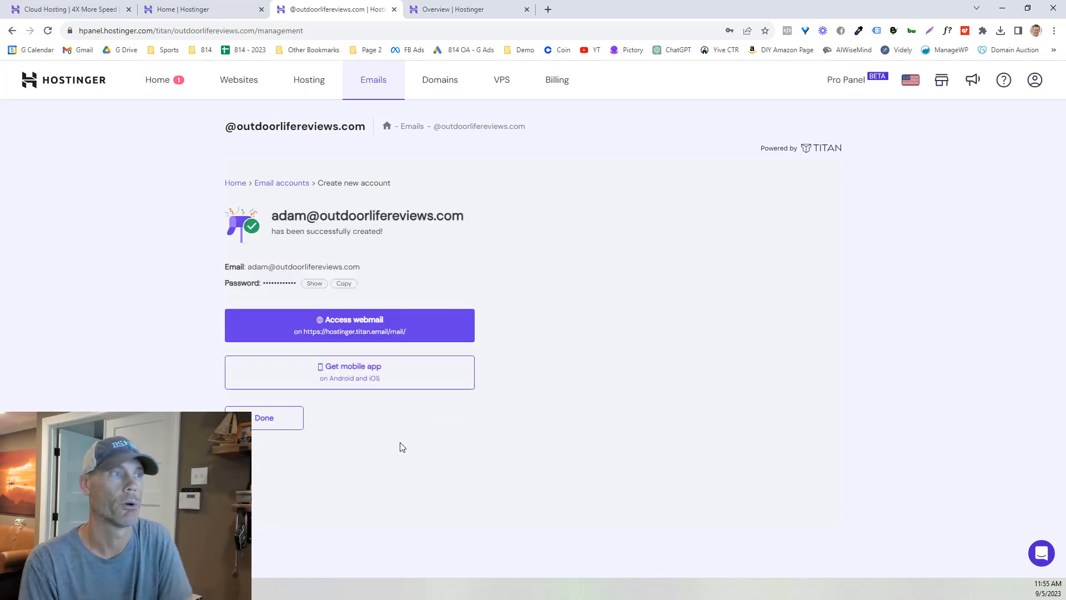
pyautogui.moveTo(388, 330)
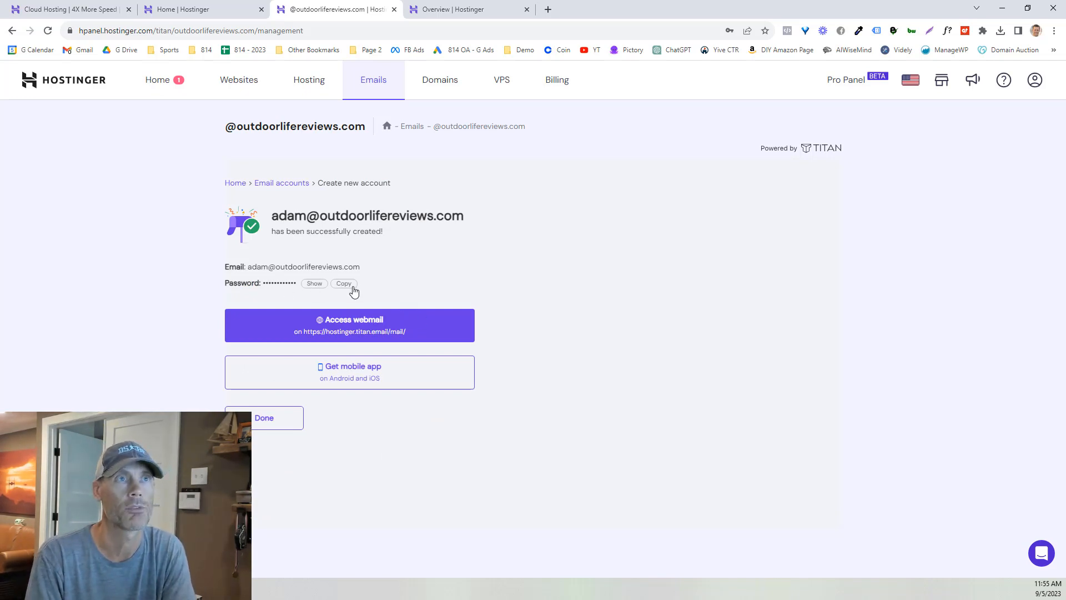
pyautogui.click(264, 418)
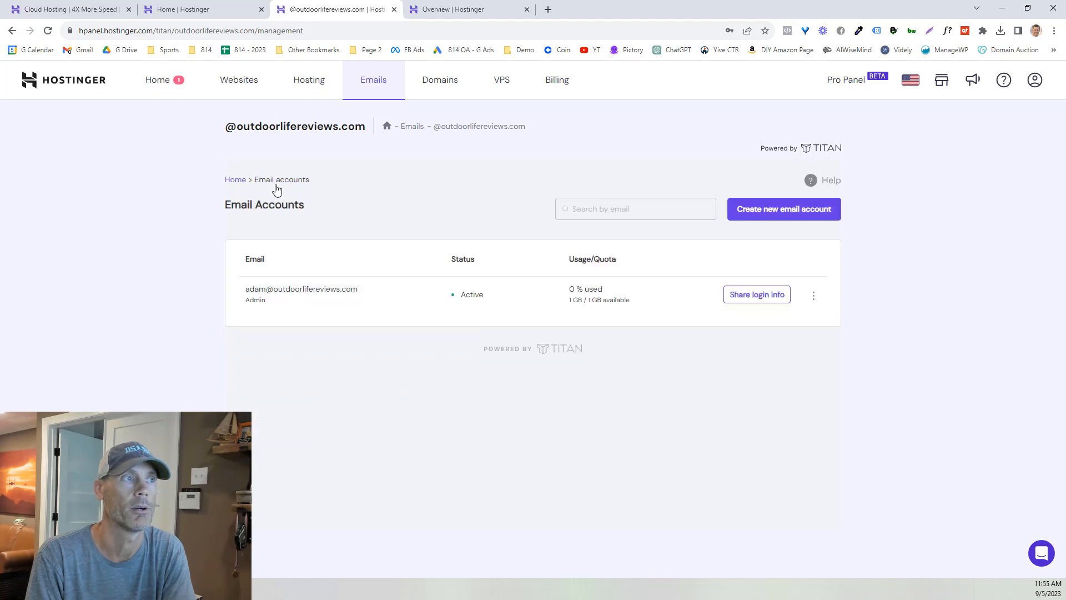
pyautogui.click(812, 298)
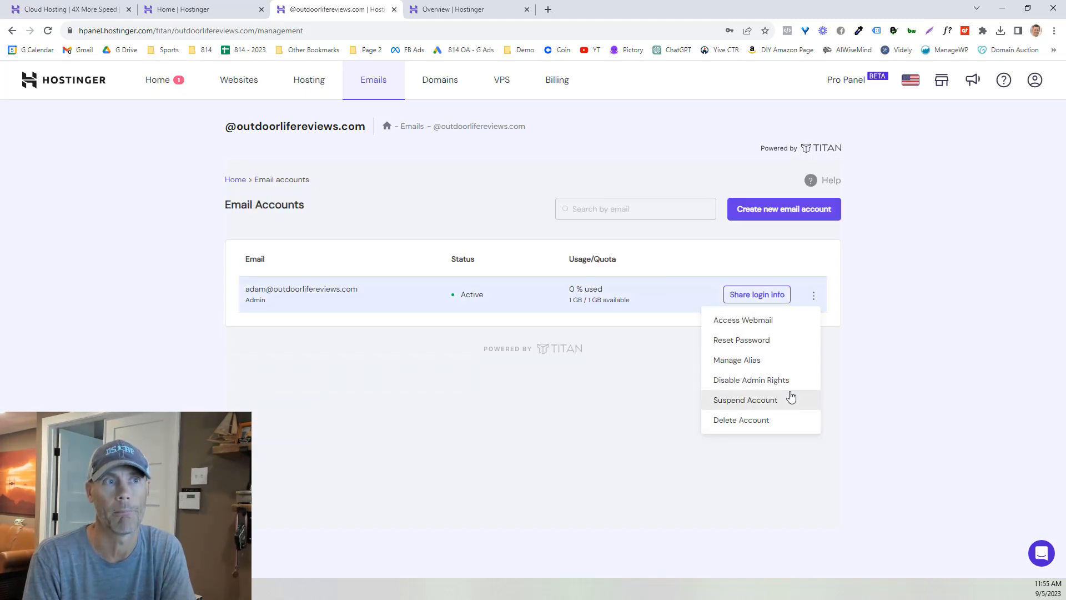
pyautogui.moveTo(760, 379)
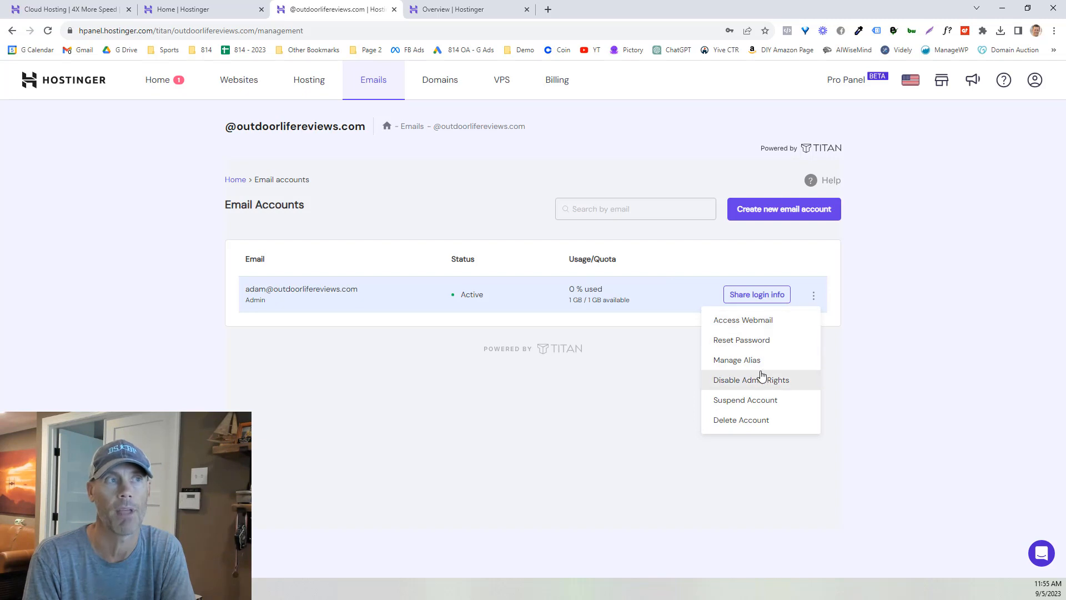
pyautogui.moveTo(840, 315)
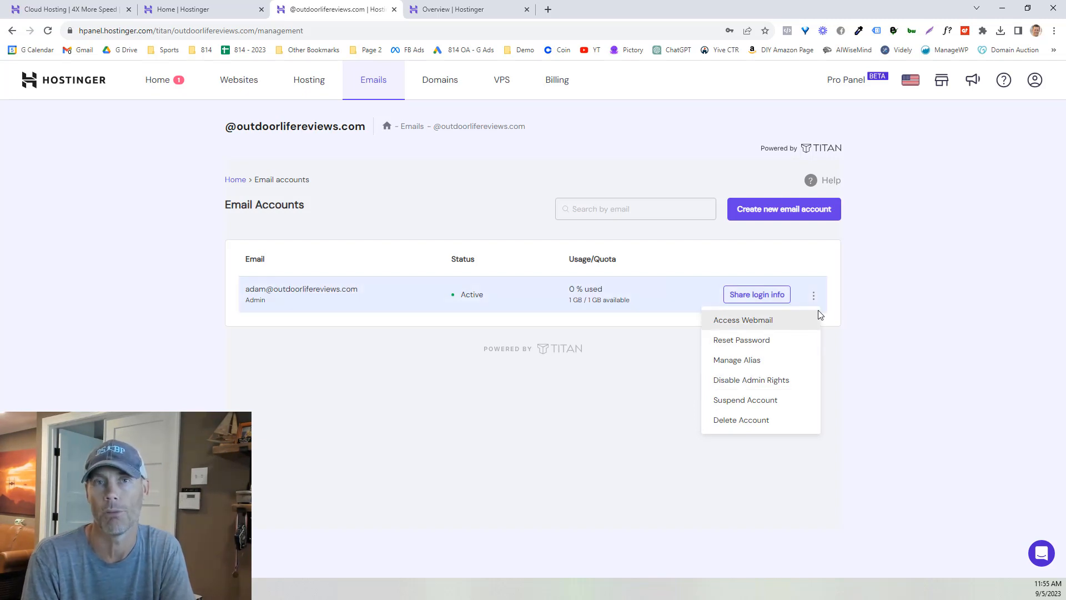
pyautogui.moveTo(872, 294)
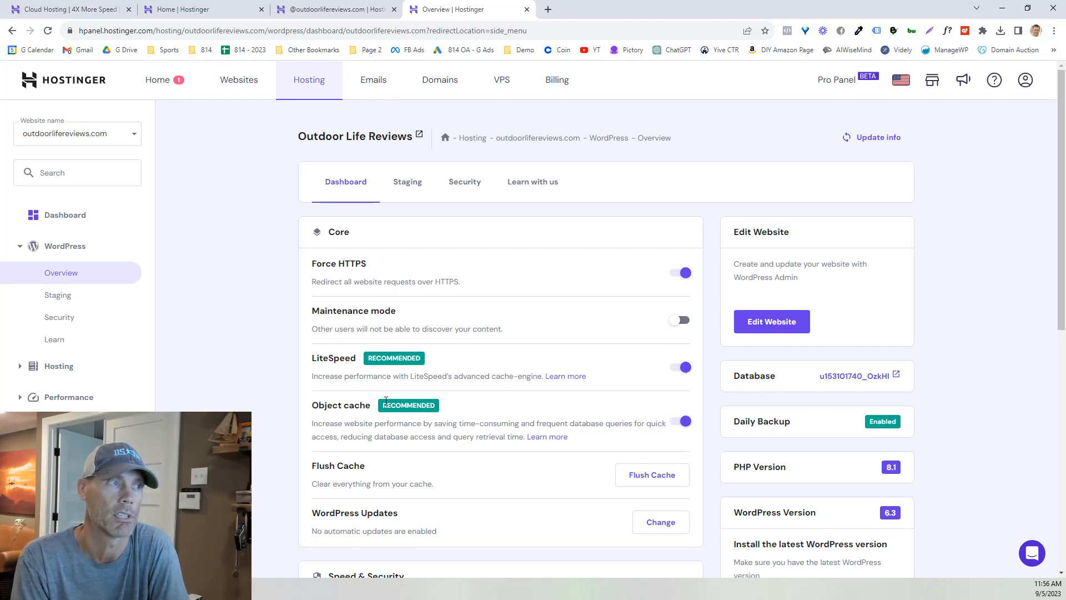
# Scroll through the WordPress Overview dashboard's settings and plugins for outdoorlifereviews.com
pyautogui.scroll(-3)
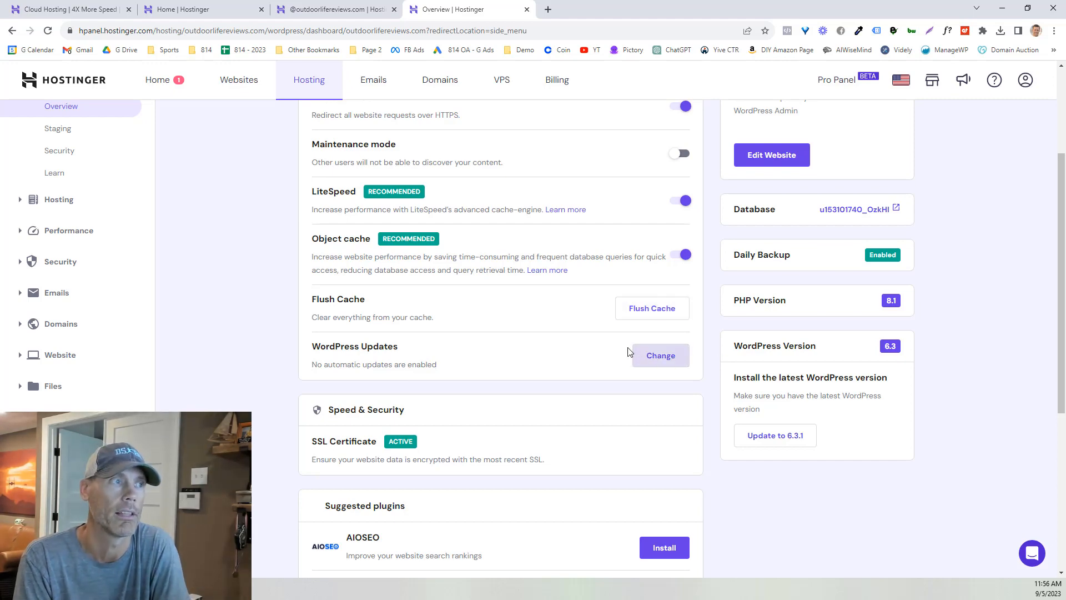
pyautogui.scroll(-3)
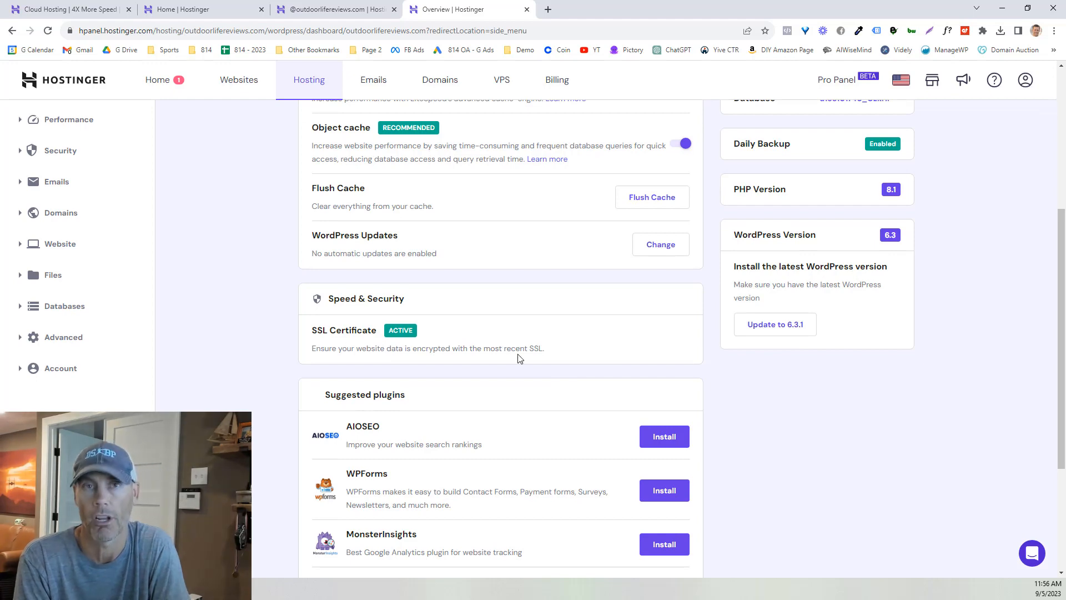
pyautogui.scroll(-3)
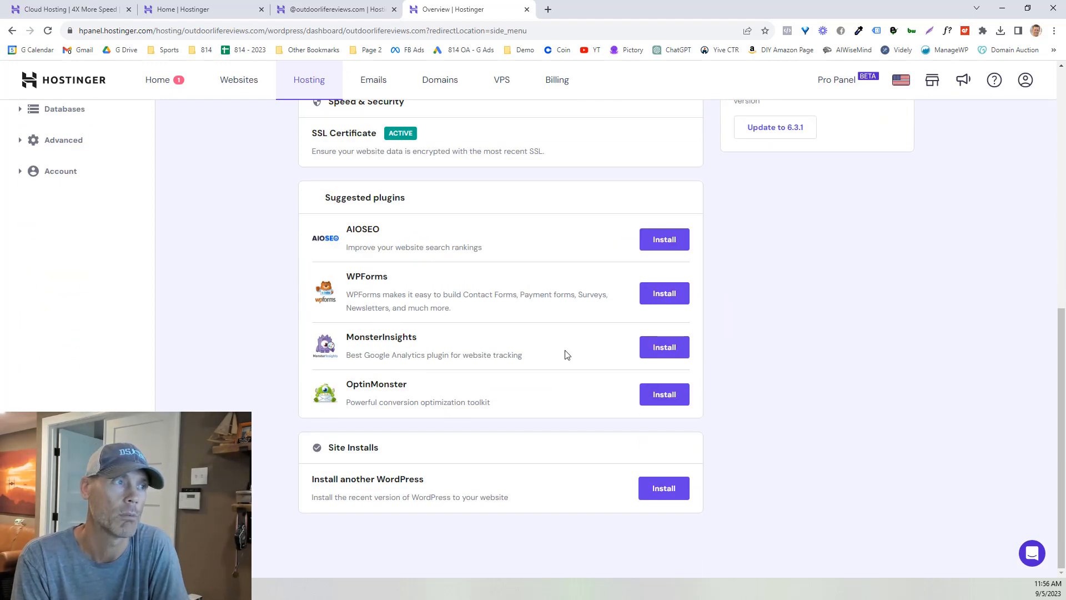
pyautogui.scroll(3)
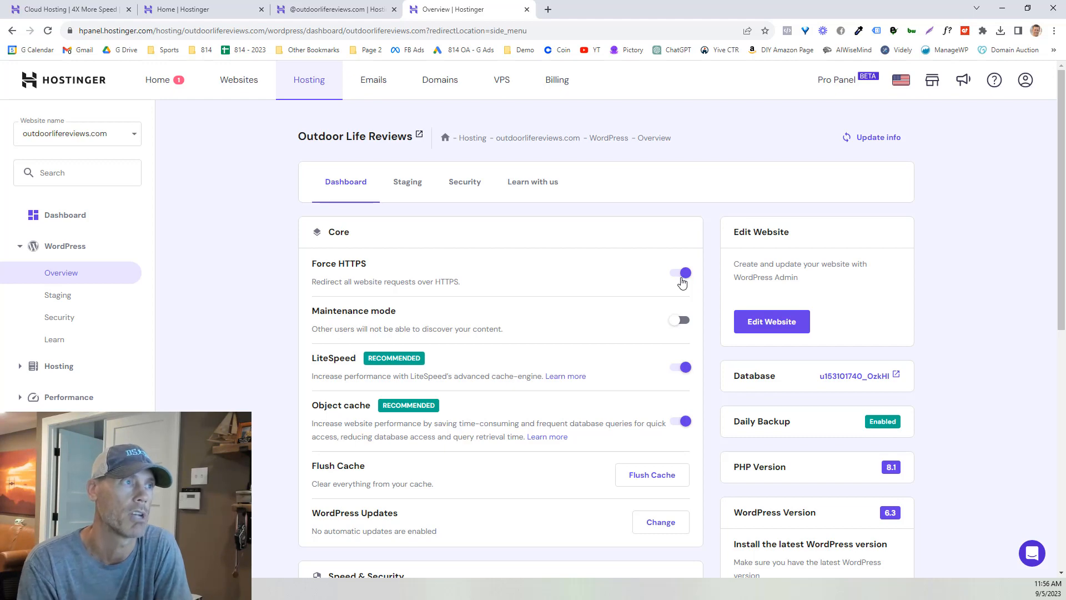
pyautogui.moveTo(694, 325)
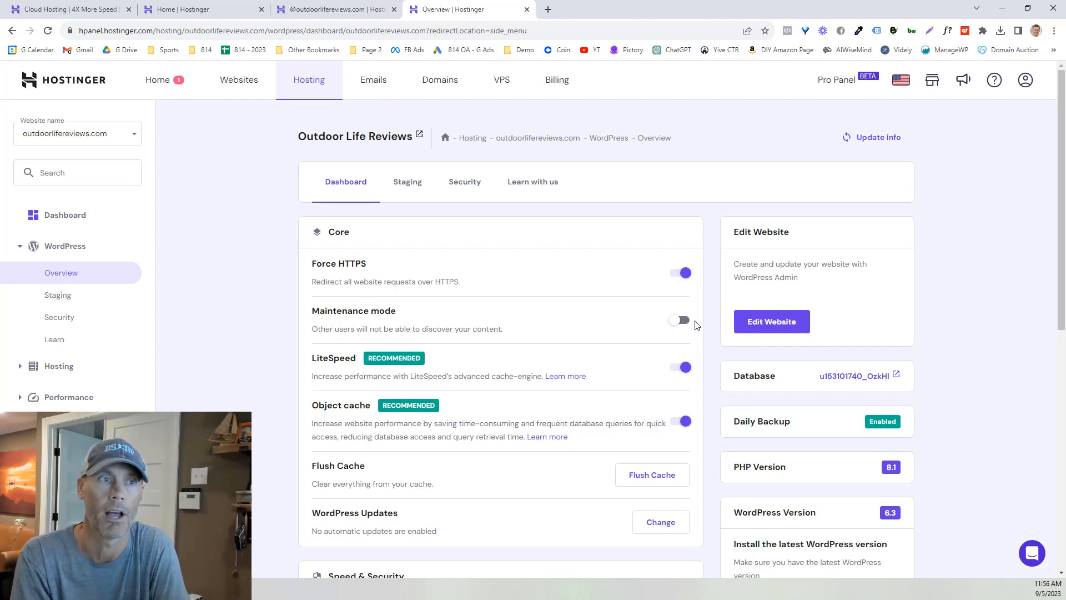
pyautogui.scroll(-3)
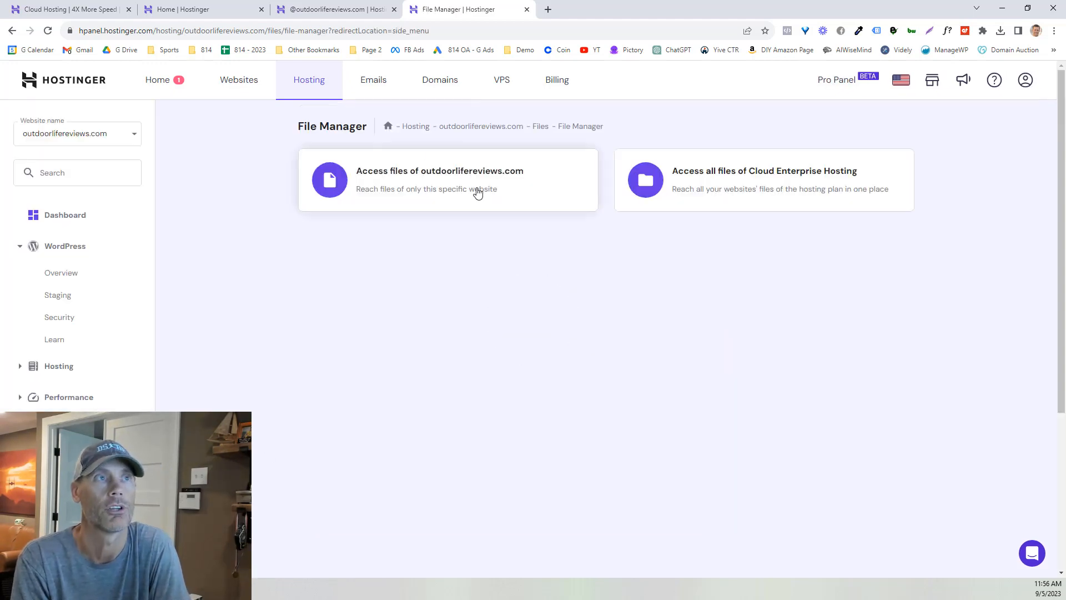
# Open the File Manager restricted to outdoorlifereviews.com's files
pyautogui.click(439, 179)
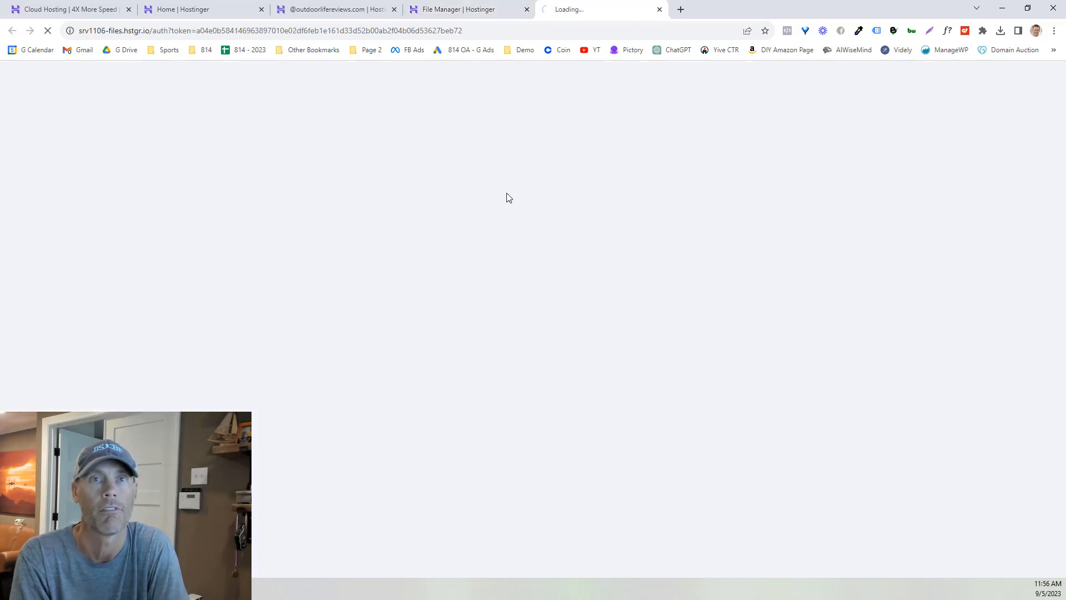
pyautogui.moveTo(461, 206)
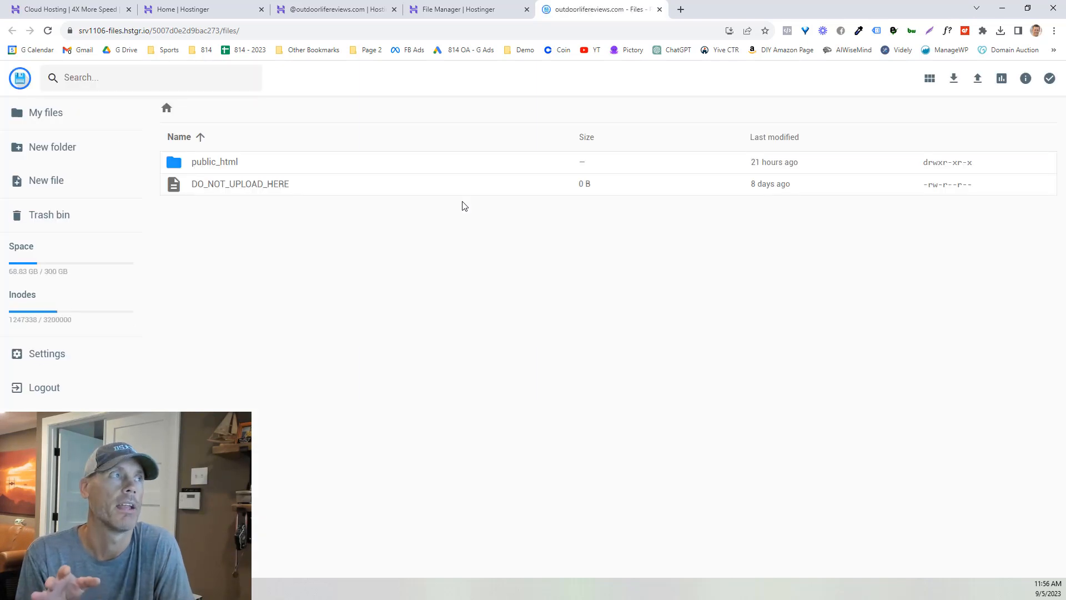
pyautogui.moveTo(252, 249)
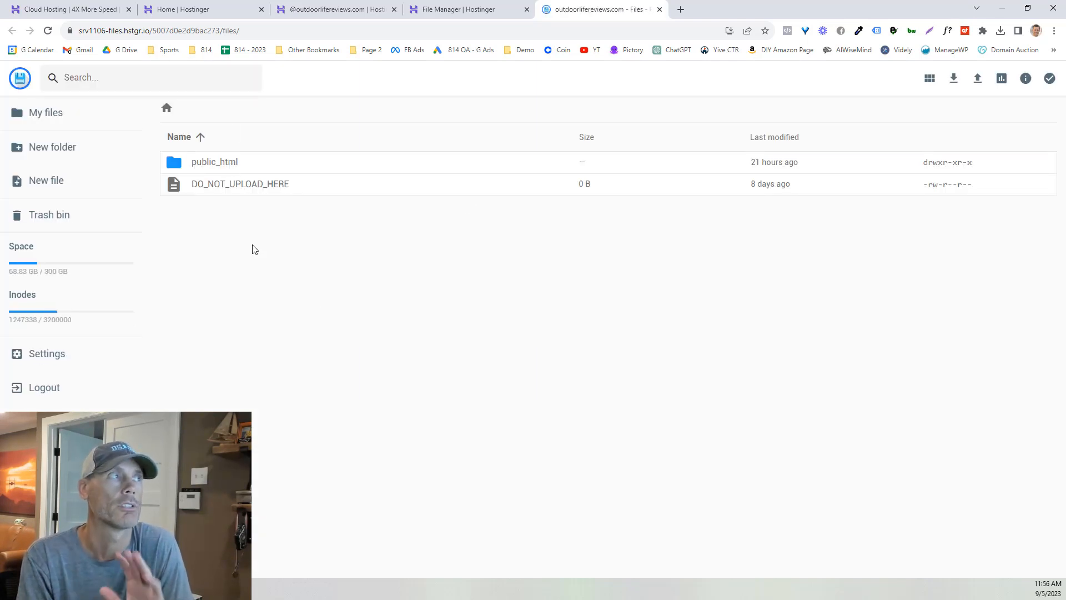
pyautogui.moveTo(467, 258)
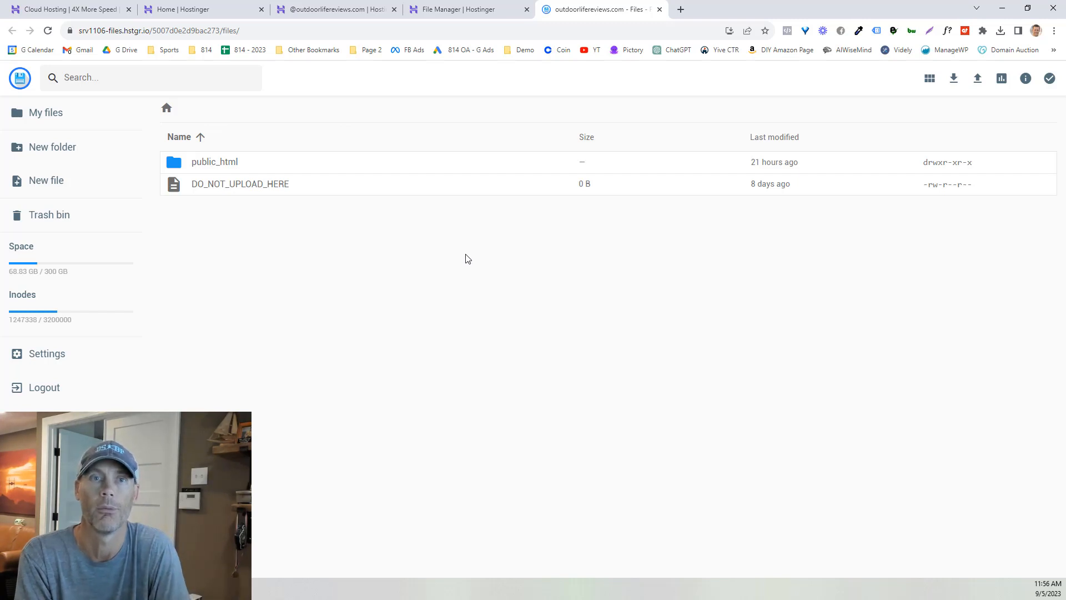